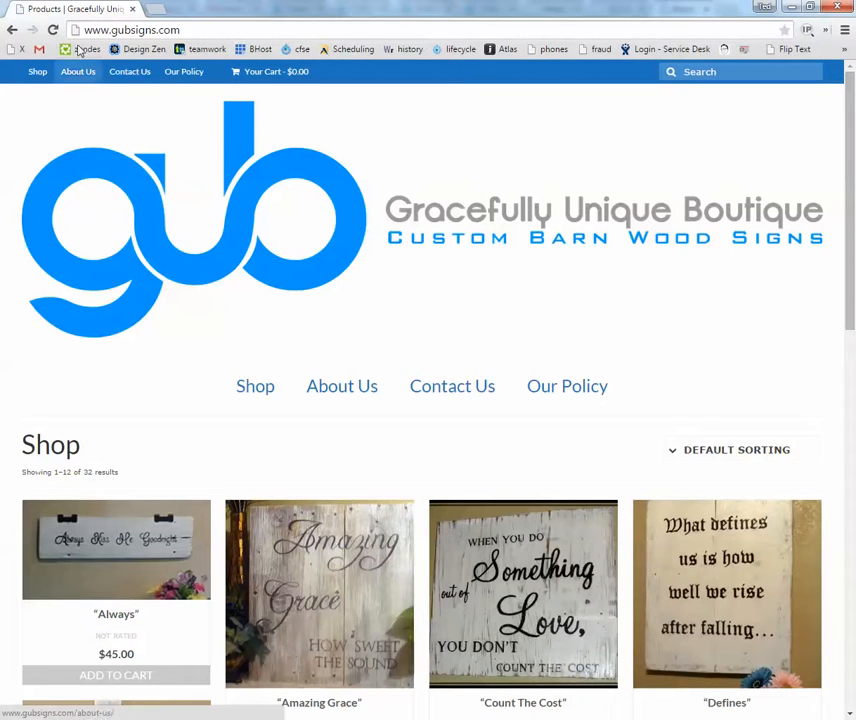
{"action": "left_click", "coordinate": [131, 29]}
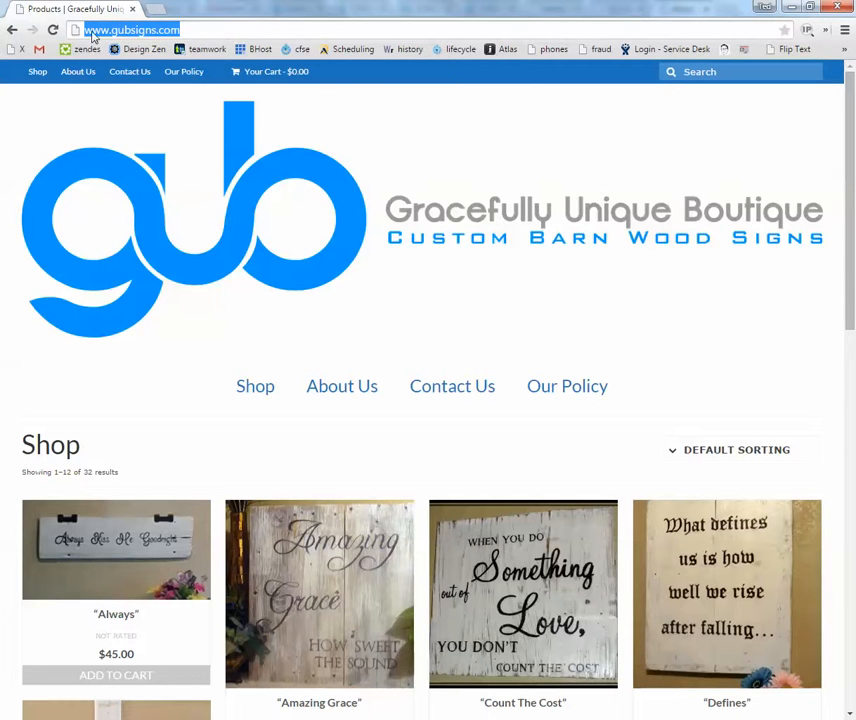
{"action": "left_click", "coordinate": [210, 29]}
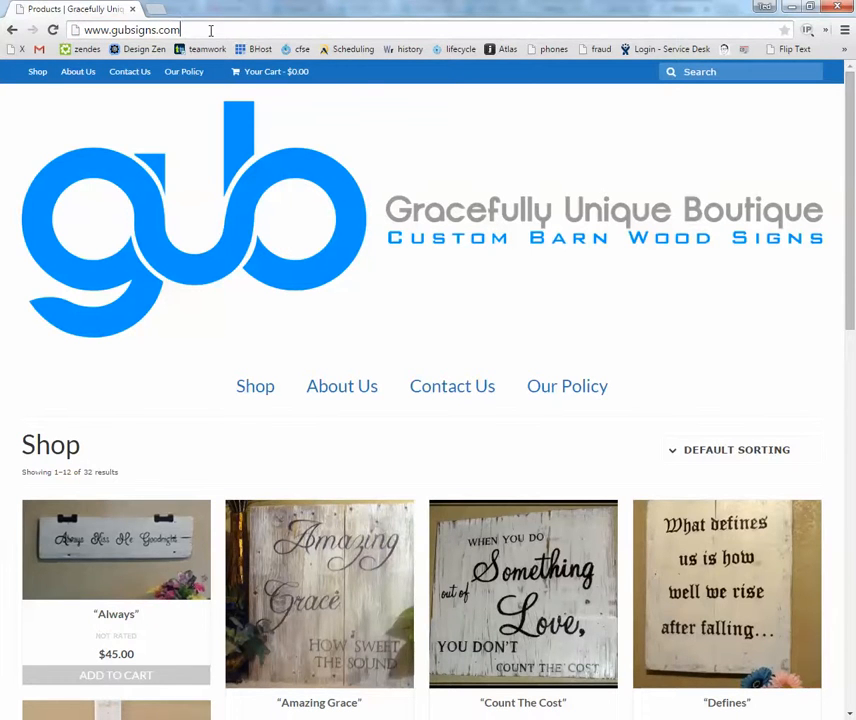
{"action": "type", "text": "/admin%2F&reauth=1"}
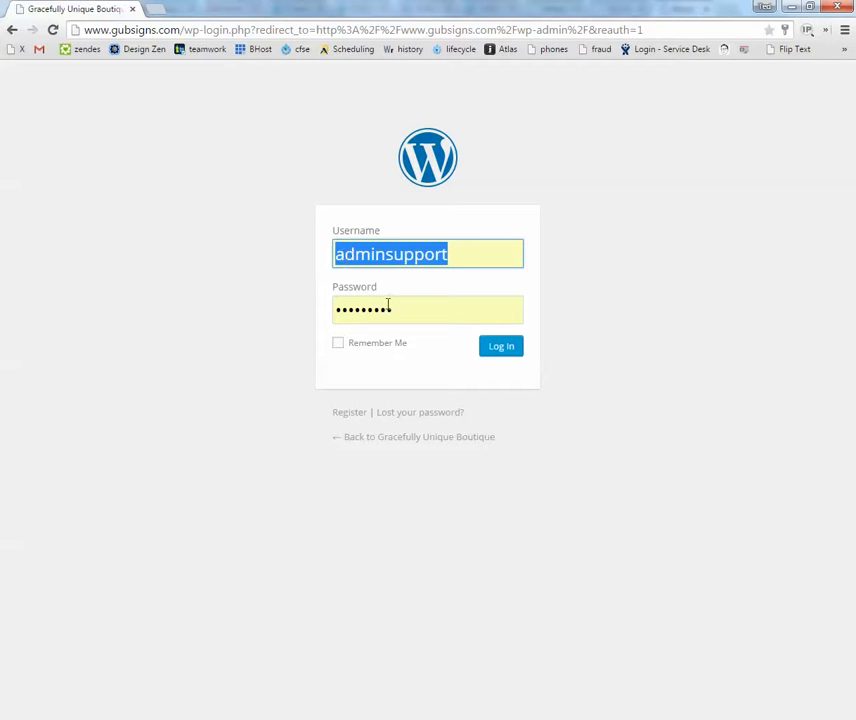
Log in to the Gracefully Unique Boutique admin using the prefilled username and password.
{"action": "left_click", "coordinate": [500, 346]}
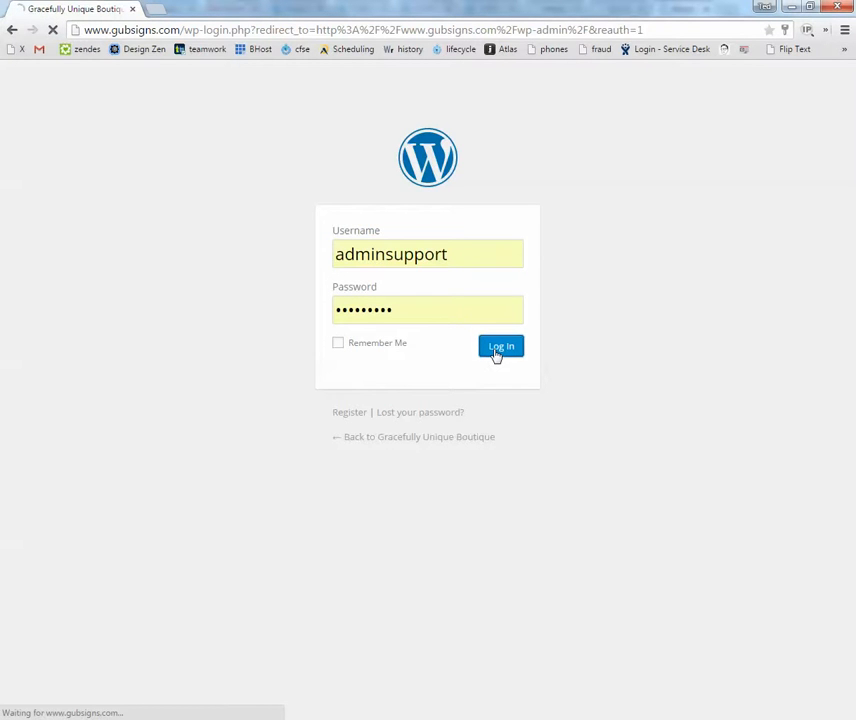
{"action": "left_click", "coordinate": [501, 346]}
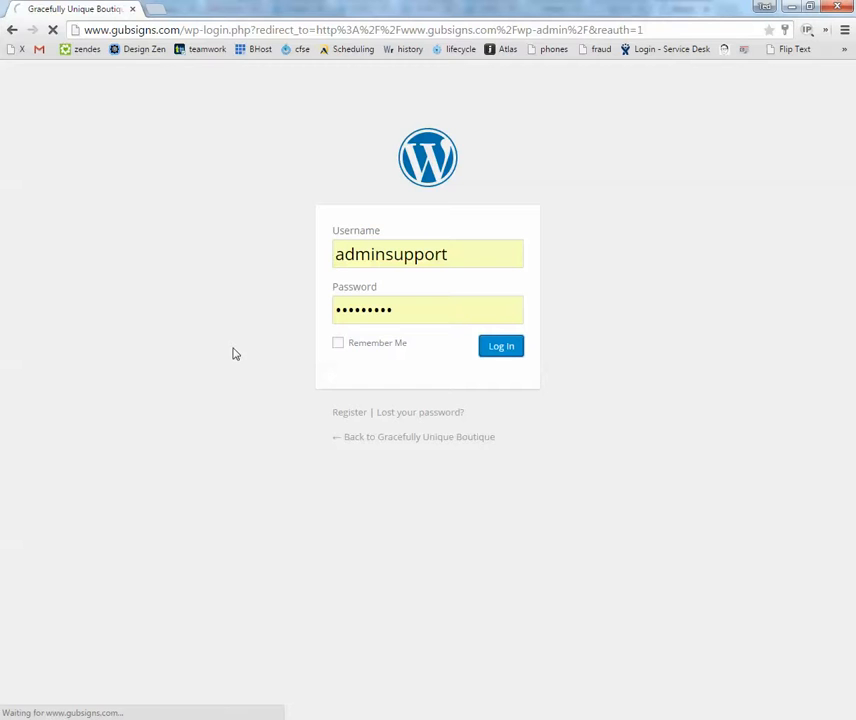
{"action": "left_click", "coordinate": [500, 345]}
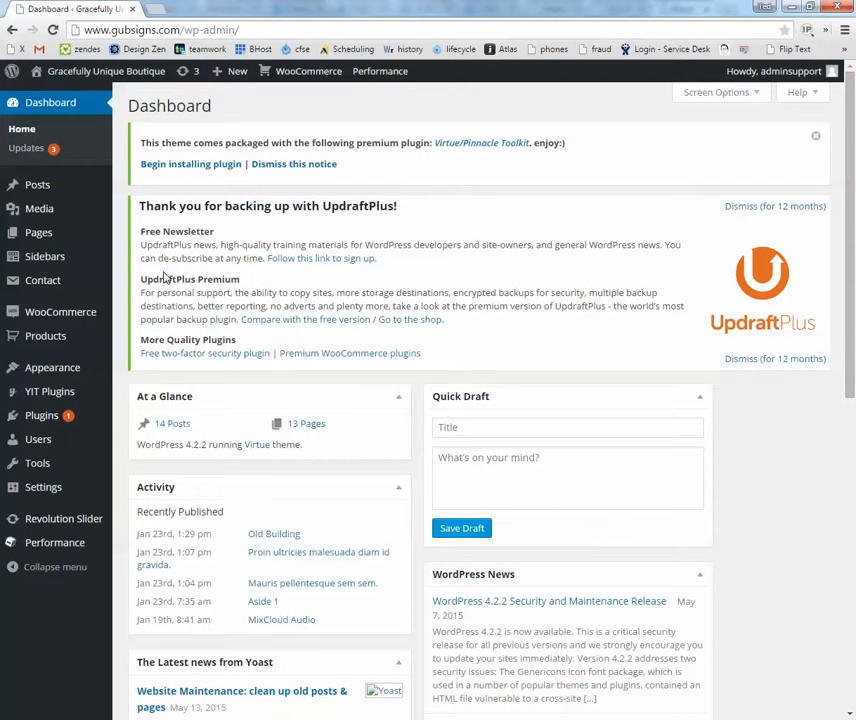
{"action": "mouse_move", "coordinate": [154, 332]}
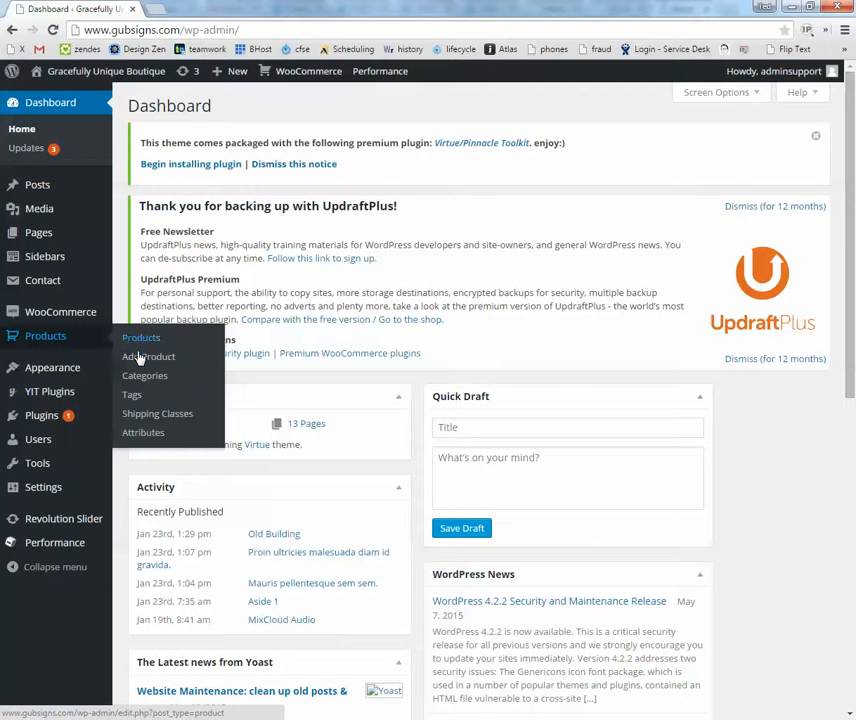
Choose Add Product under the Products sidebar menu.
{"action": "left_click", "coordinate": [141, 337]}
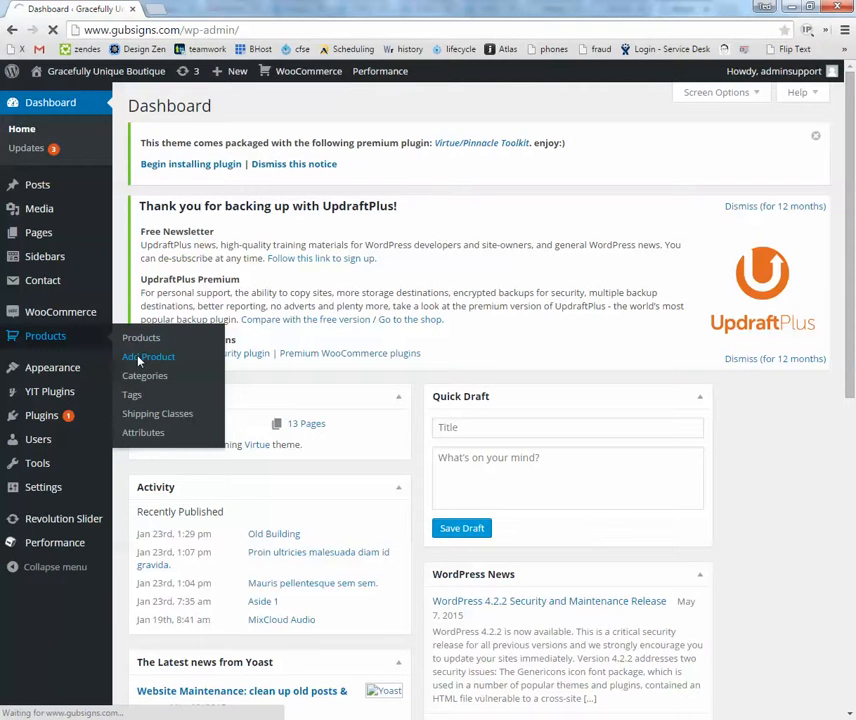
{"action": "left_click", "coordinate": [148, 357]}
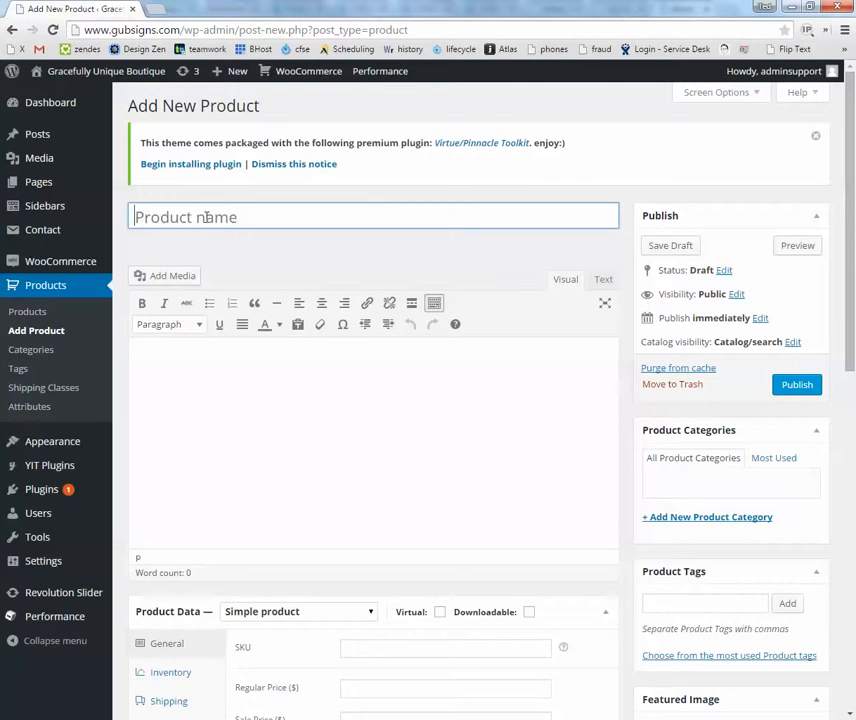
Enter the name 'Title' and sample description lines, making the second line bold and underlined.
{"action": "left_click", "coordinate": [226, 216]}
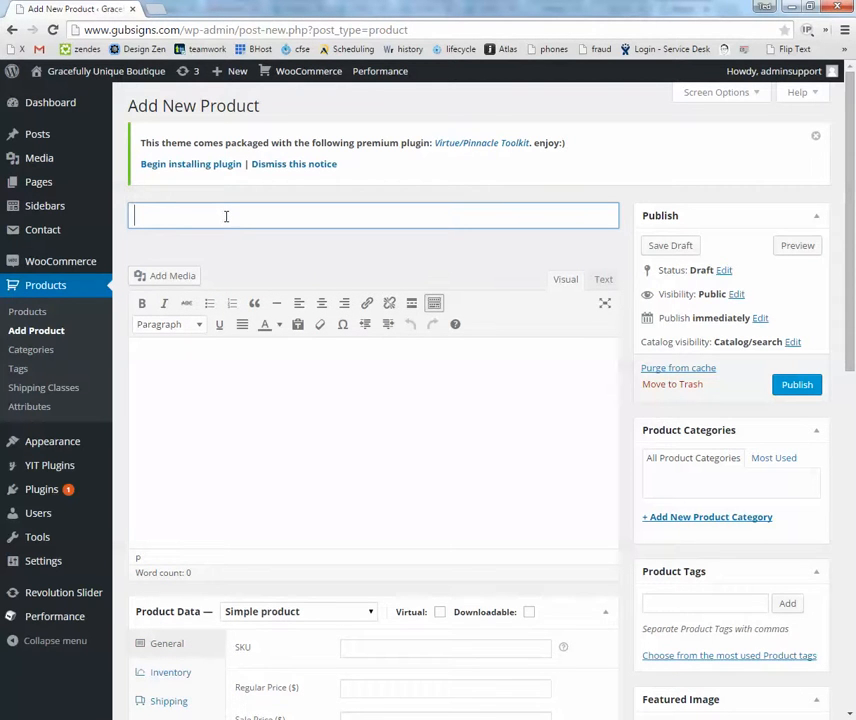
{"action": "left_click", "coordinate": [226, 215]}
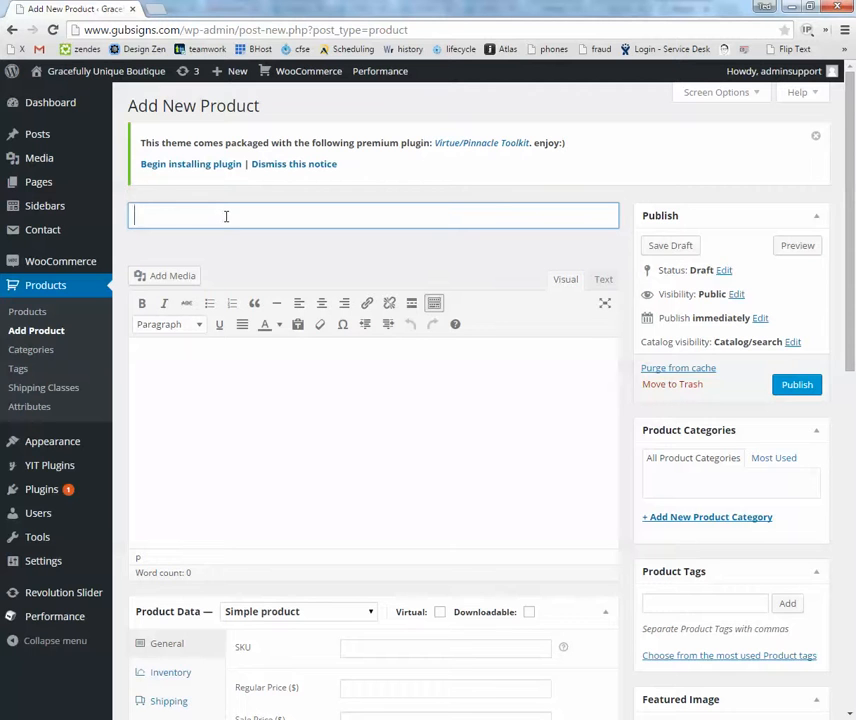
{"action": "left_click", "coordinate": [247, 356]}
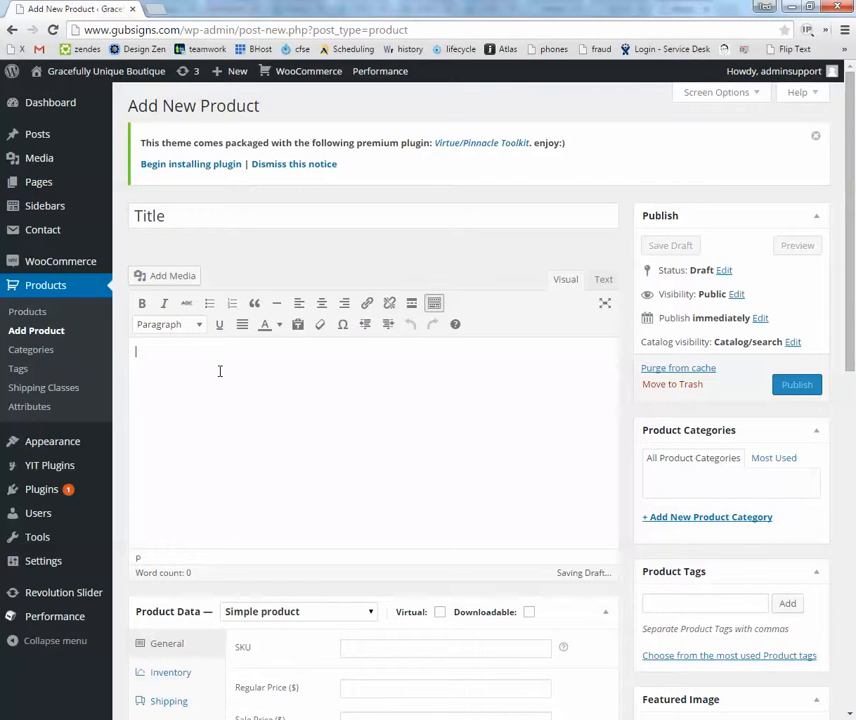
{"action": "type", "text": "awefawefawef"}
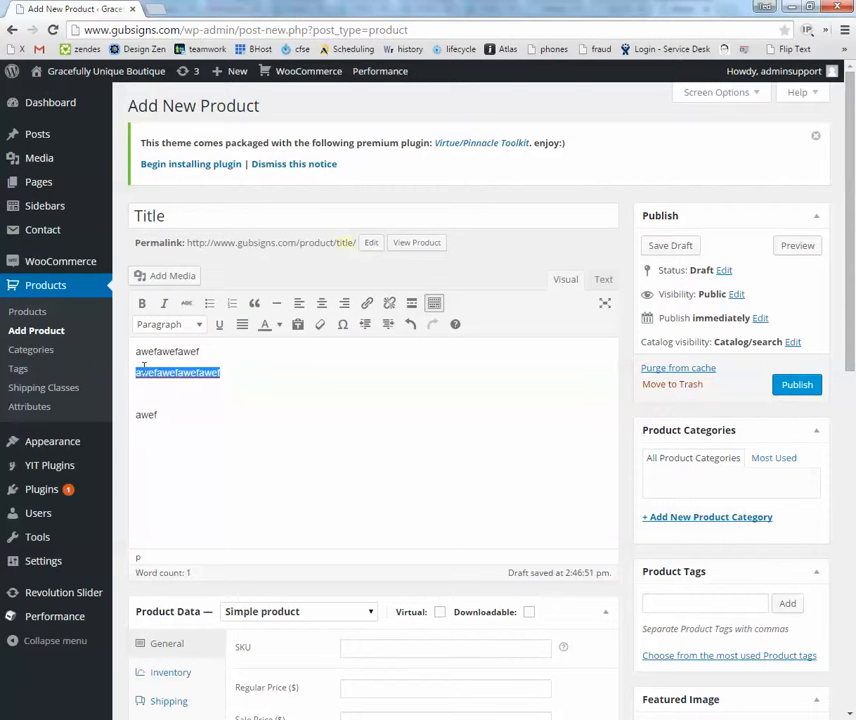
{"action": "left_click", "coordinate": [159, 415]}
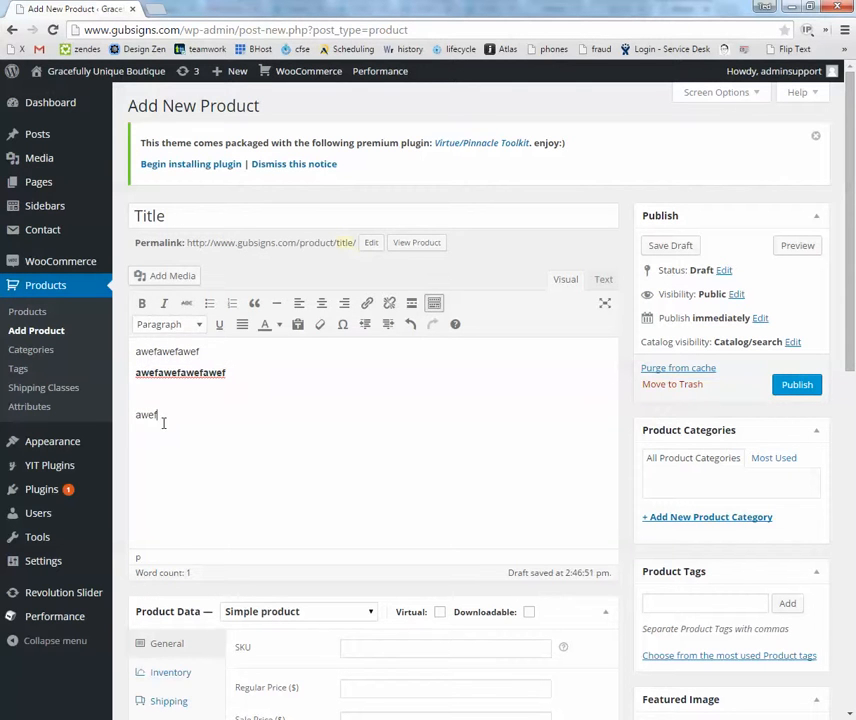
{"action": "left_click", "coordinate": [264, 324]}
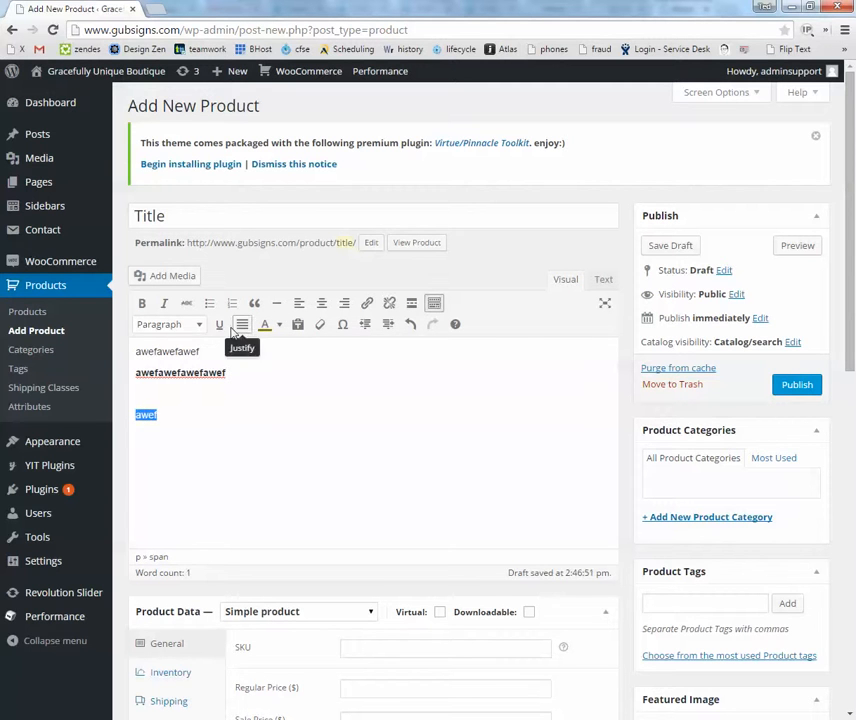
{"action": "left_click", "coordinate": [219, 323]}
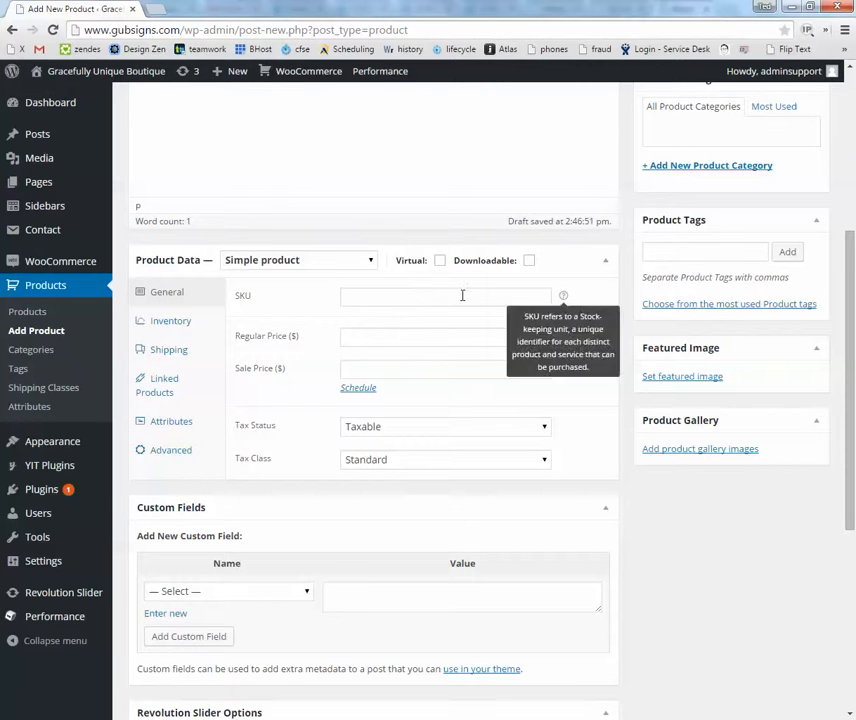
In Product Data, enter a 9.99 regular price and type a sale price.
{"action": "left_click", "coordinate": [445, 295]}
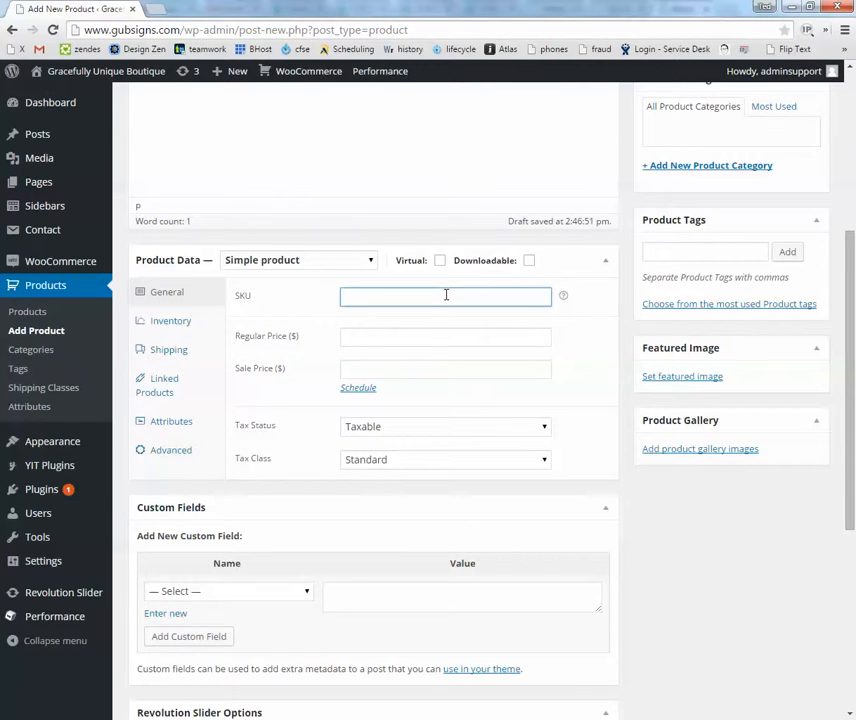
{"action": "left_click", "coordinate": [445, 336]}
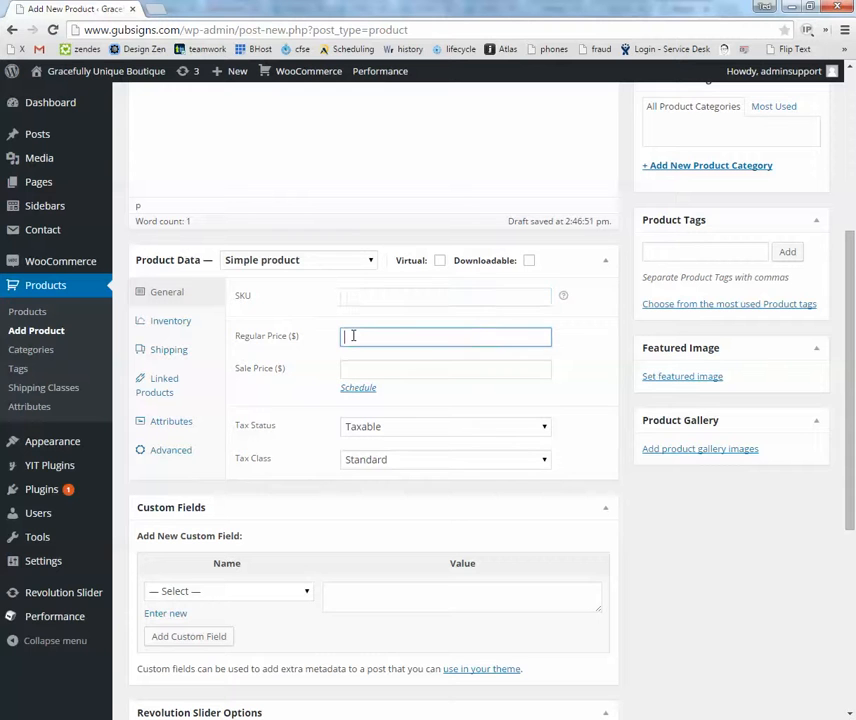
{"action": "type", "text": "9"}
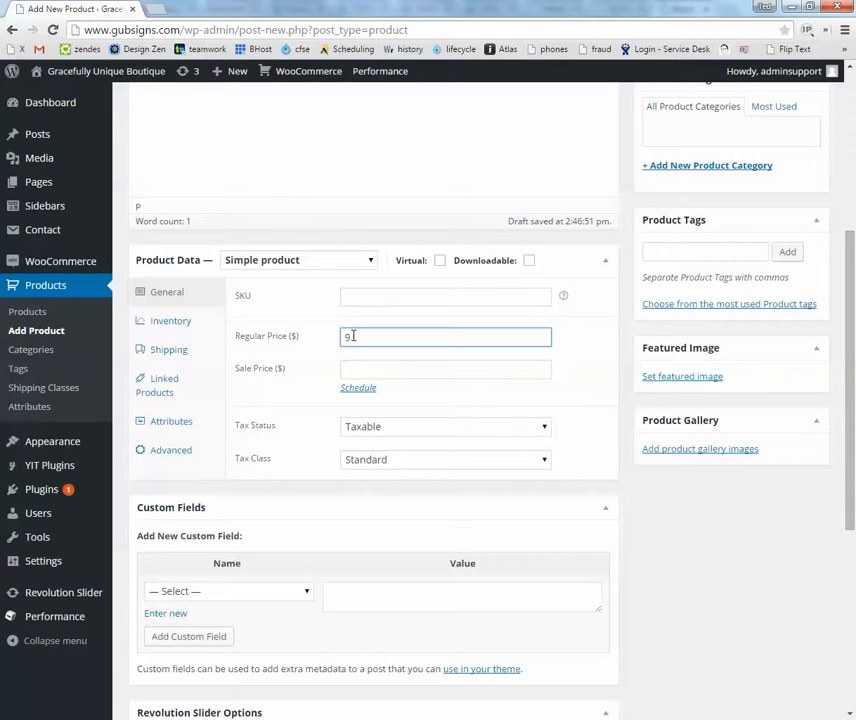
{"action": "type", "text": ".99"}
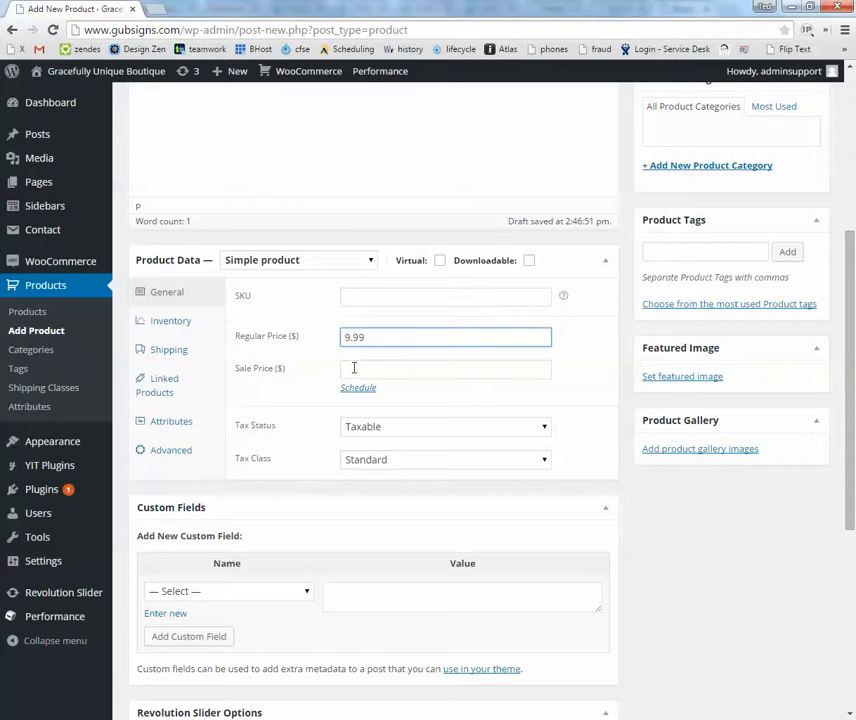
{"action": "left_click", "coordinate": [445, 368]}
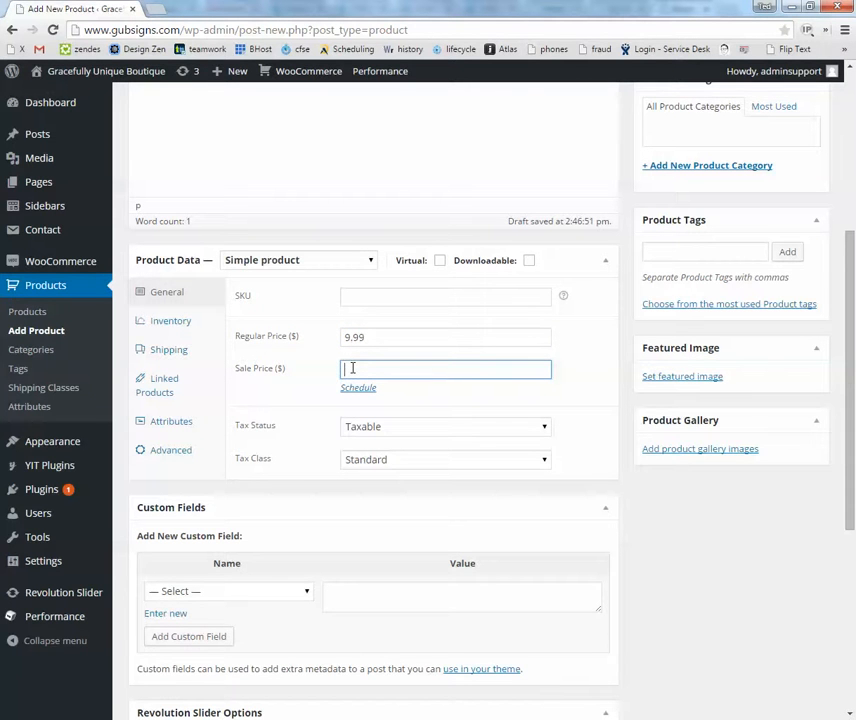
{"action": "type", "text": "9.99"}
{"action": "type", "text": "6.99"}
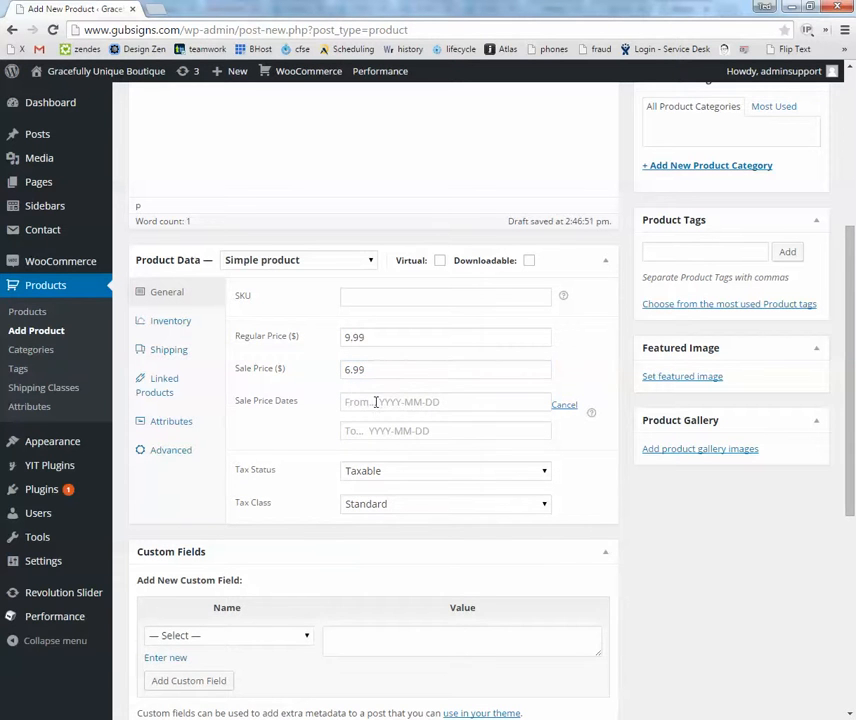
Schedule a 13–15 May 2015 sale, then delete the sale price to remove it.
{"action": "left_click", "coordinate": [445, 401]}
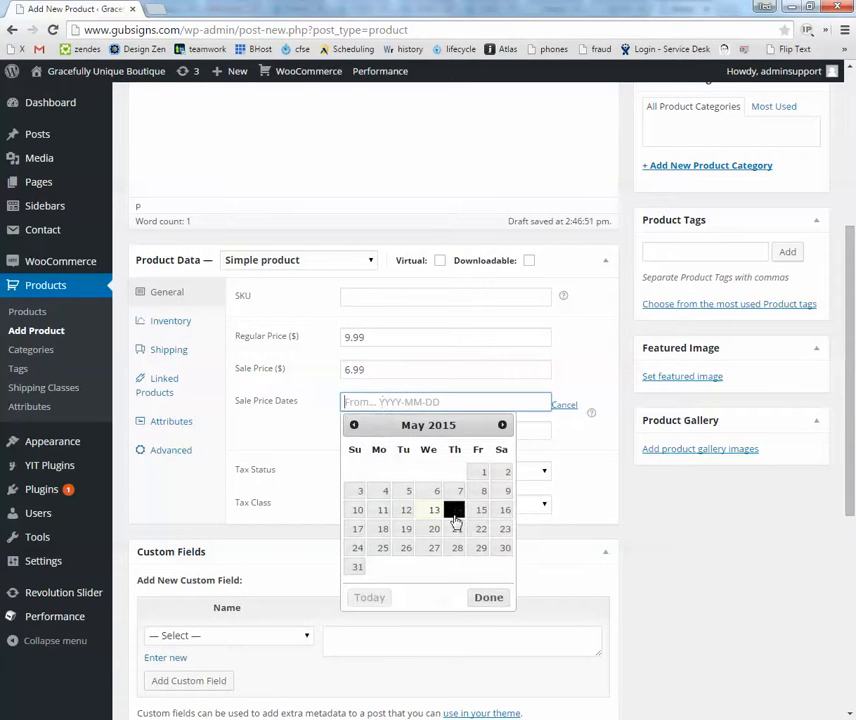
{"action": "left_click", "coordinate": [434, 510]}
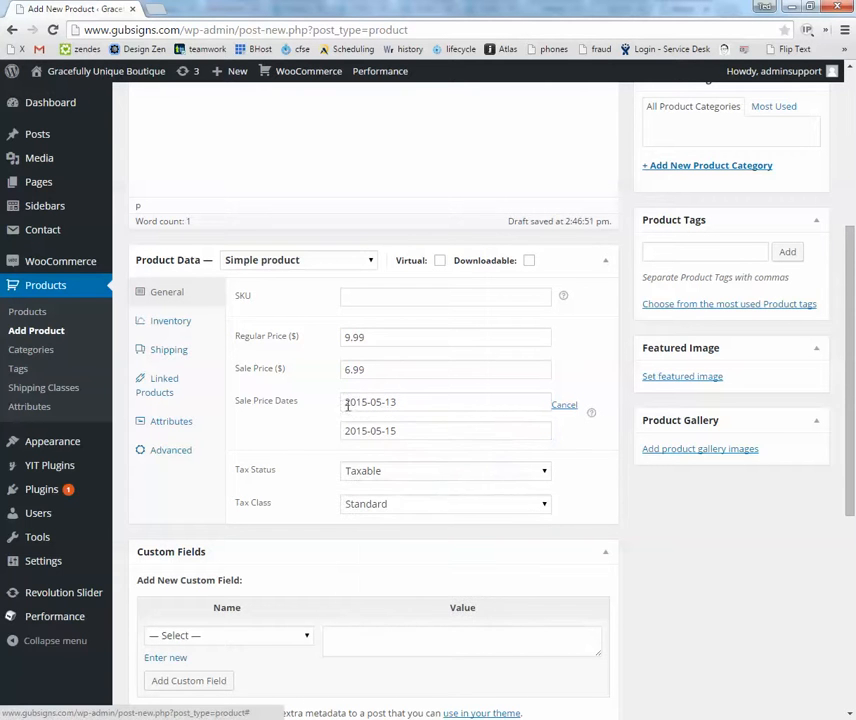
{"action": "mouse_move", "coordinate": [317, 347]}
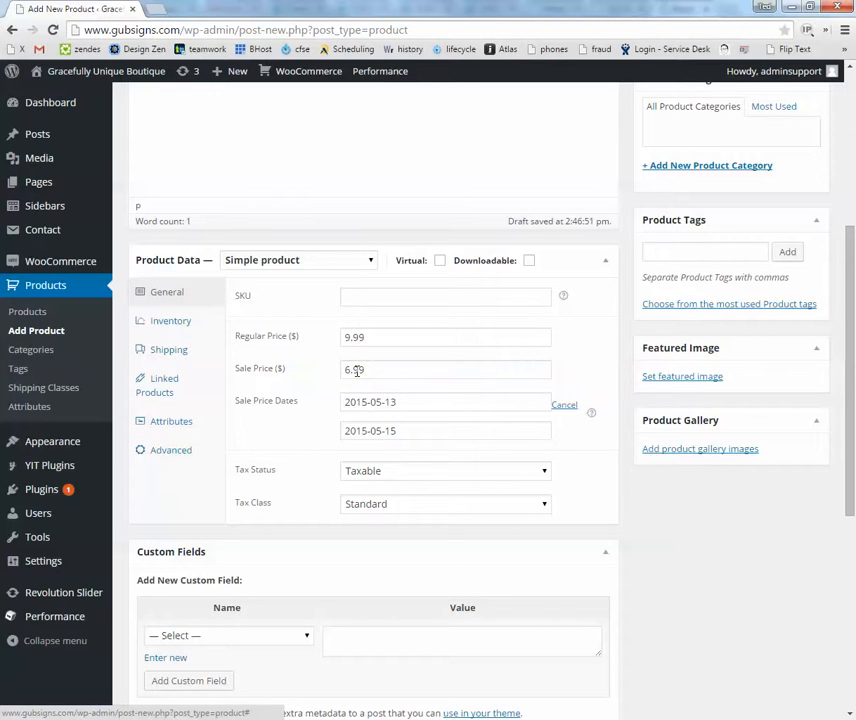
{"action": "left_click", "coordinate": [564, 404]}
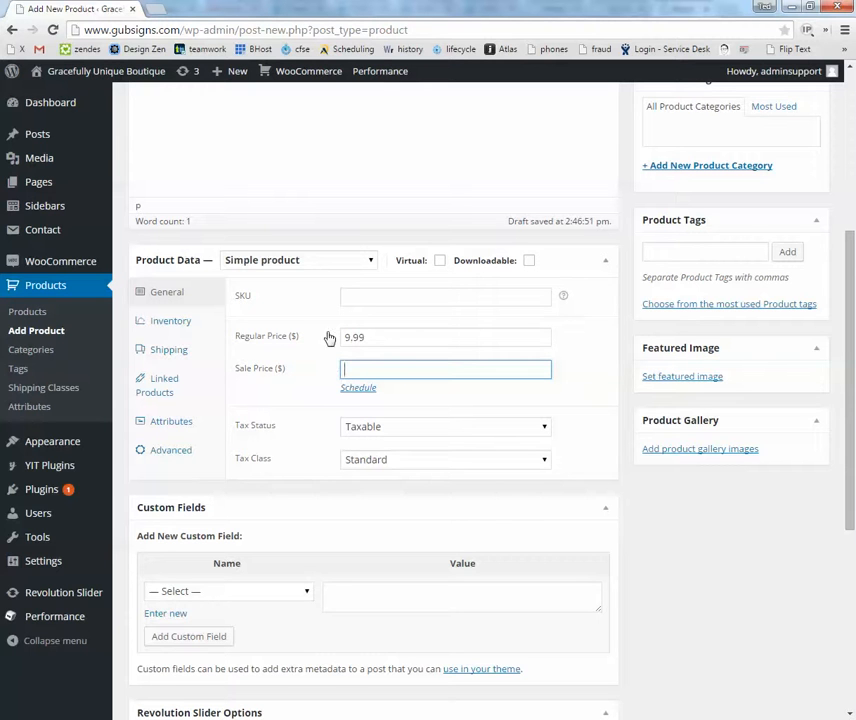
{"action": "mouse_move", "coordinate": [255, 429]}
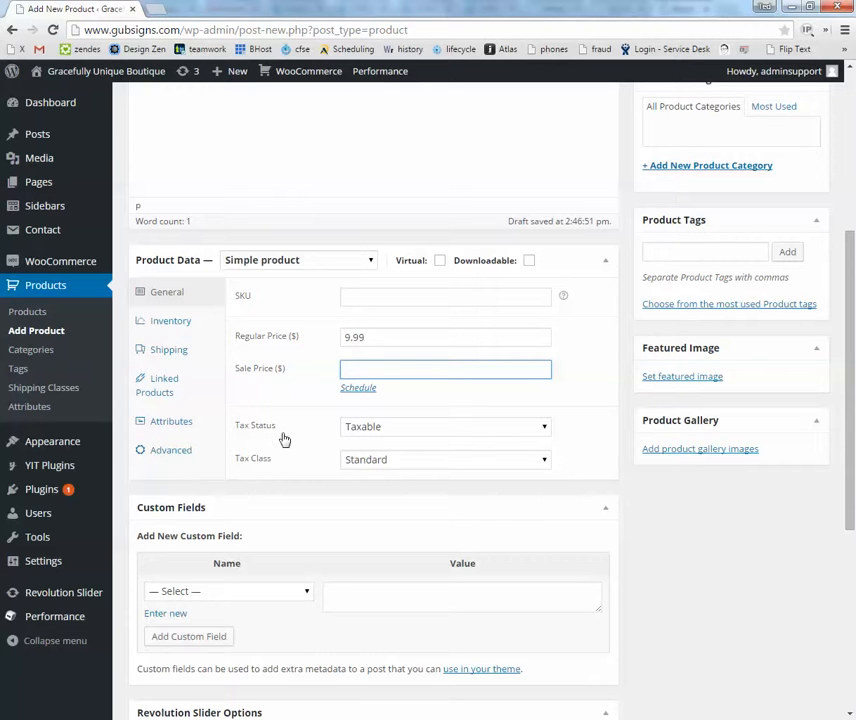
Visit the live storefront from the admin bar and scroll through the Shop listings.
{"action": "scroll", "scroll_direction": "down", "scroll_amount": 3}
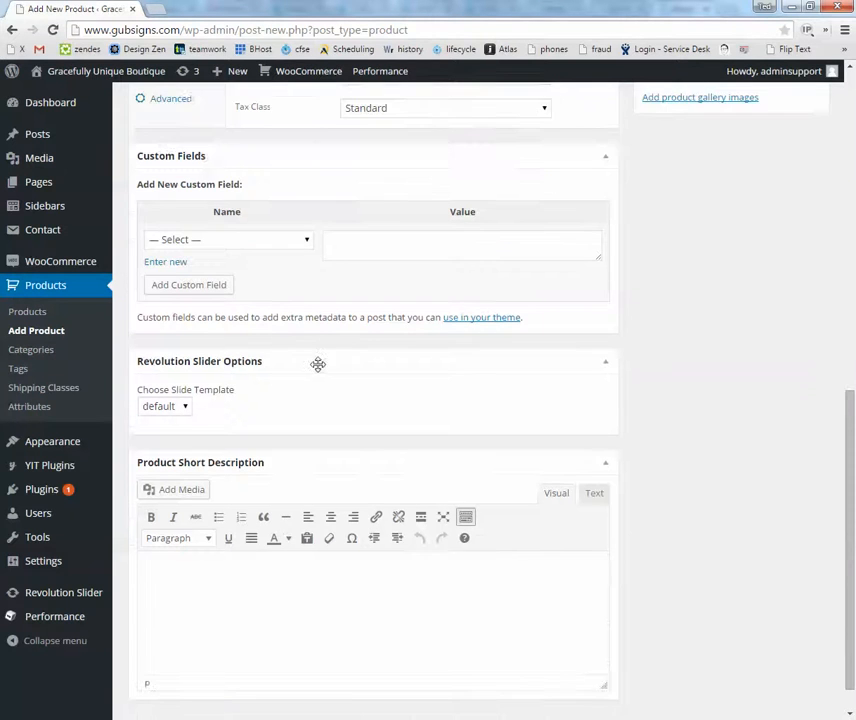
{"action": "scroll", "scroll_direction": "down", "scroll_amount": 3}
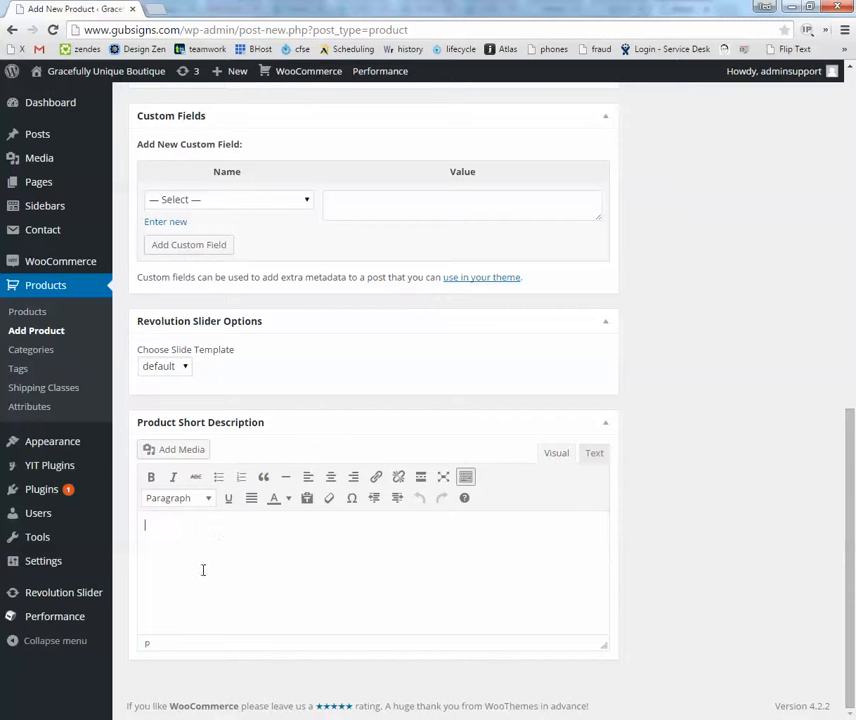
{"action": "mouse_move", "coordinate": [258, 583]}
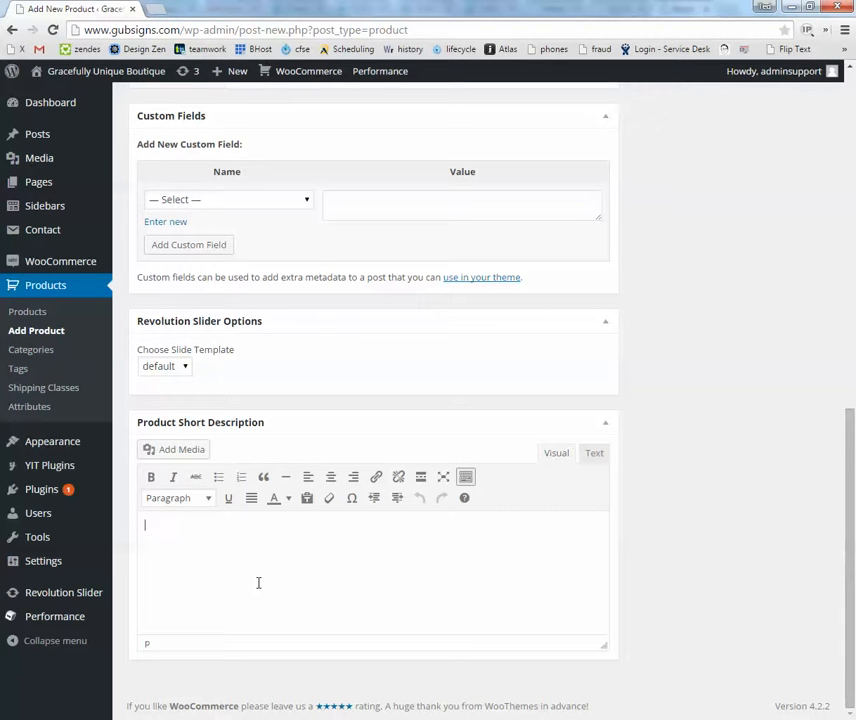
{"action": "scroll", "scroll_direction": "up", "scroll_amount": 3}
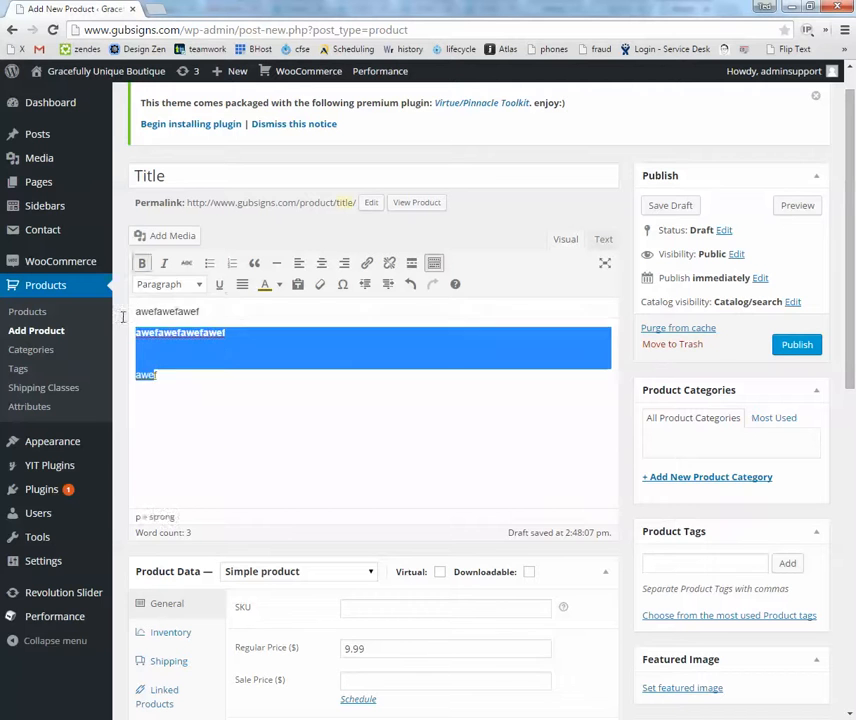
{"action": "scroll", "scroll_direction": "down", "scroll_amount": 3}
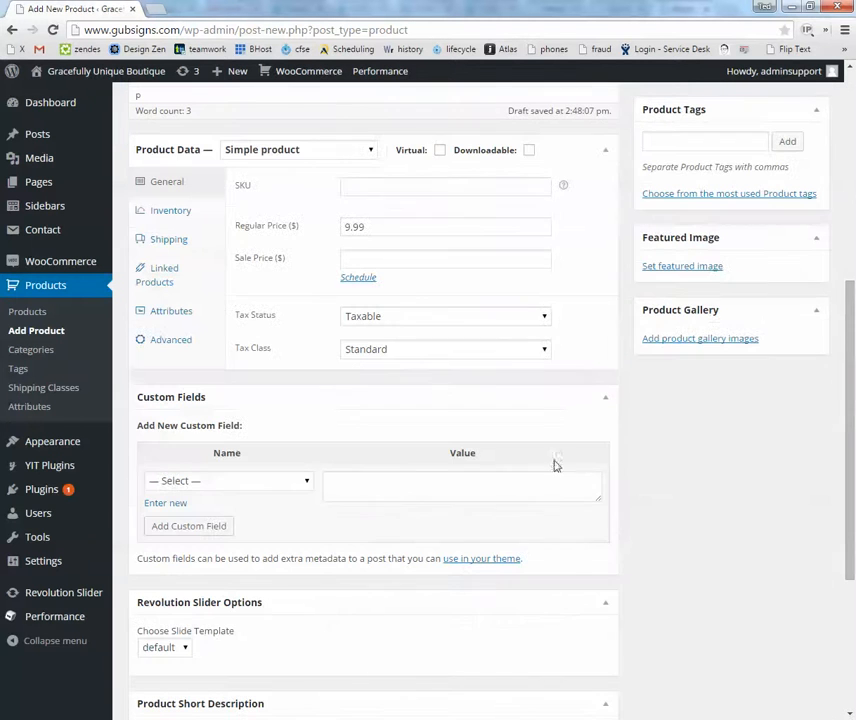
{"action": "mouse_move", "coordinate": [657, 249]}
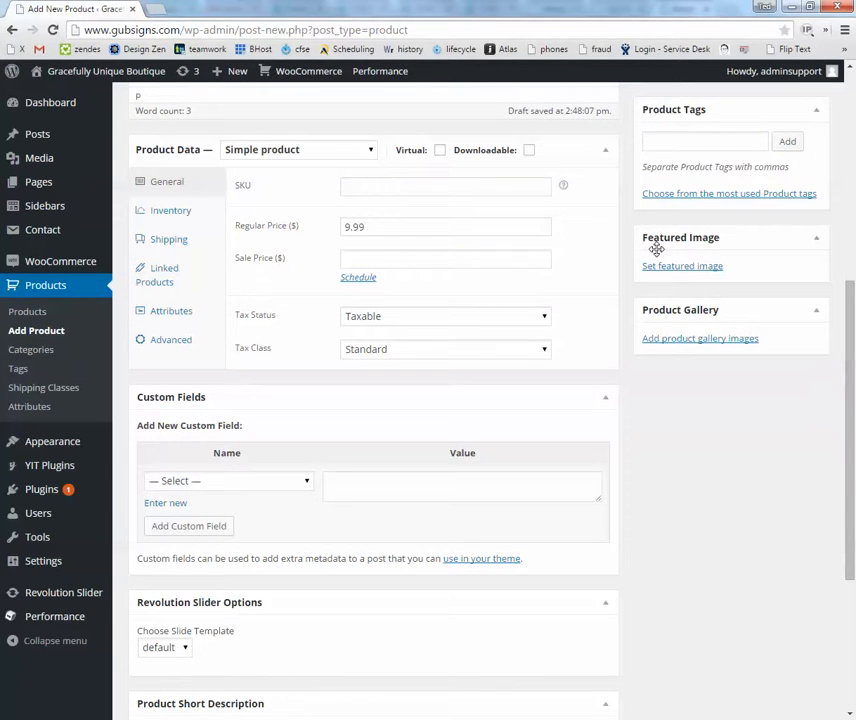
{"action": "mouse_move", "coordinate": [106, 71]}
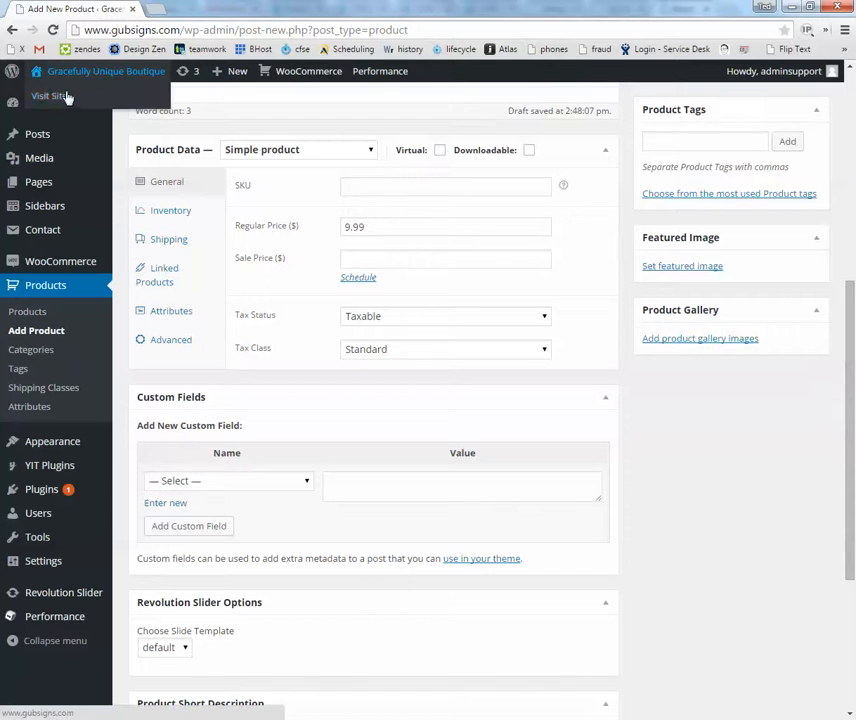
{"action": "left_click", "coordinate": [50, 95]}
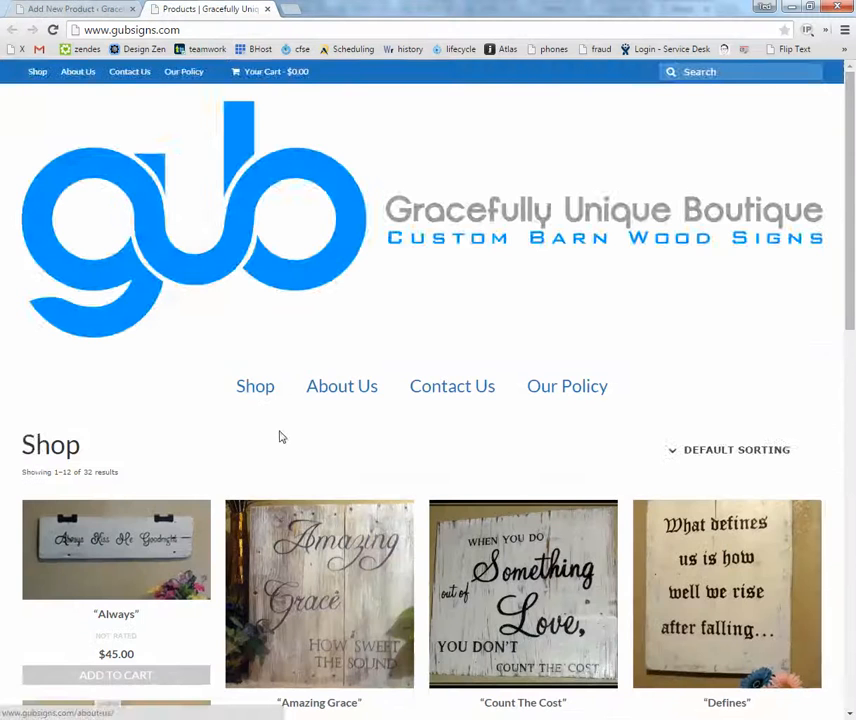
{"action": "scroll", "scroll_direction": "down", "scroll_amount": 3}
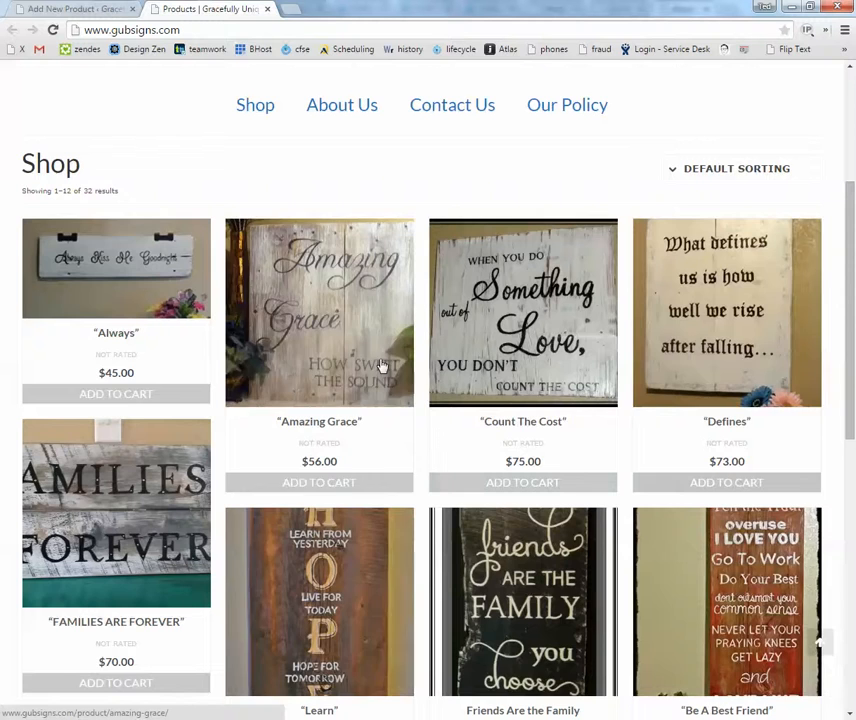
Pick the misty red barn photo from the Media Library as the featured image.
{"action": "left_click", "coordinate": [70, 9]}
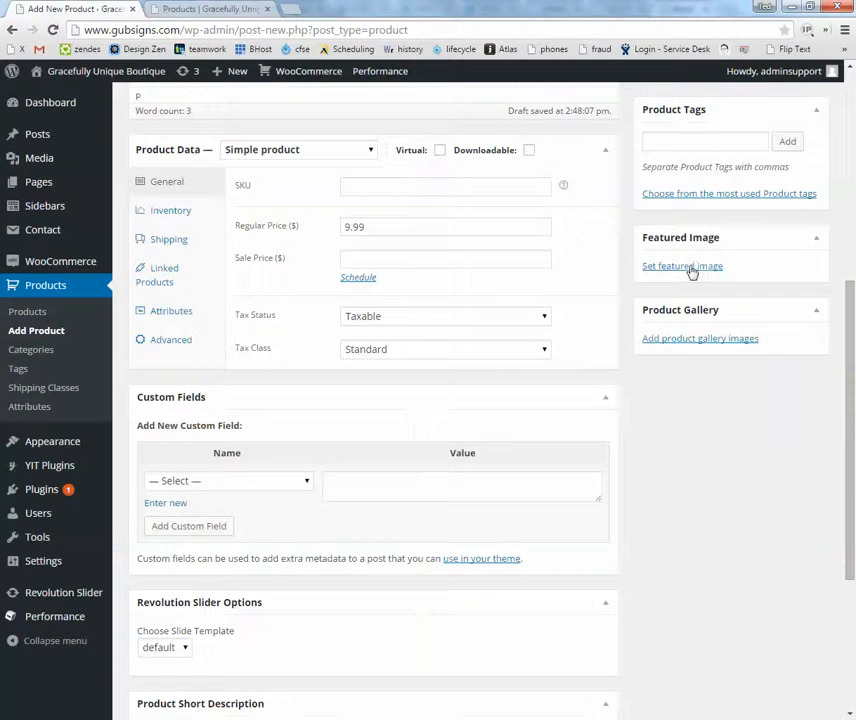
{"action": "left_click", "coordinate": [682, 266]}
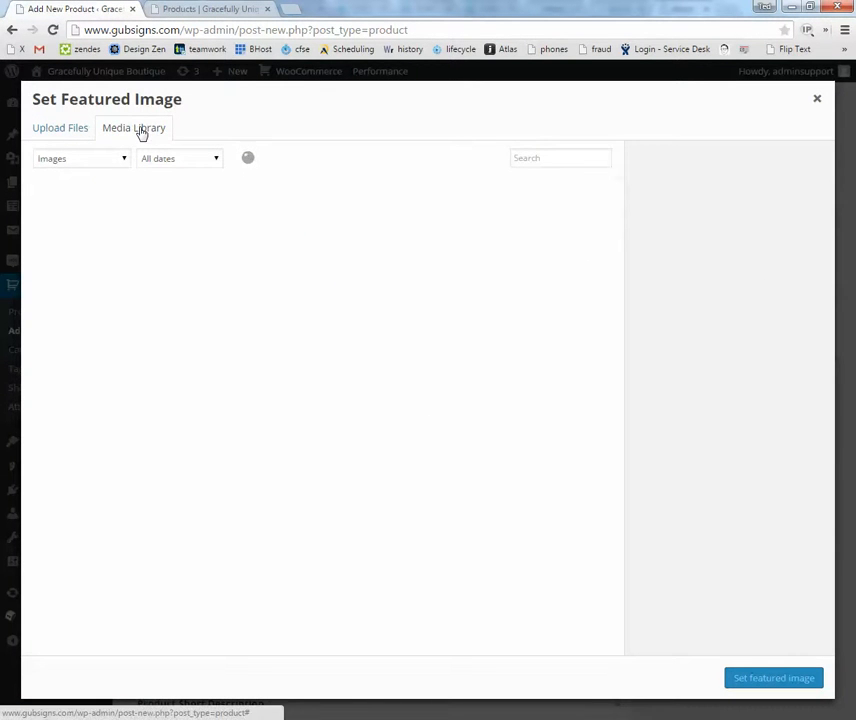
{"action": "left_click", "coordinate": [133, 127]}
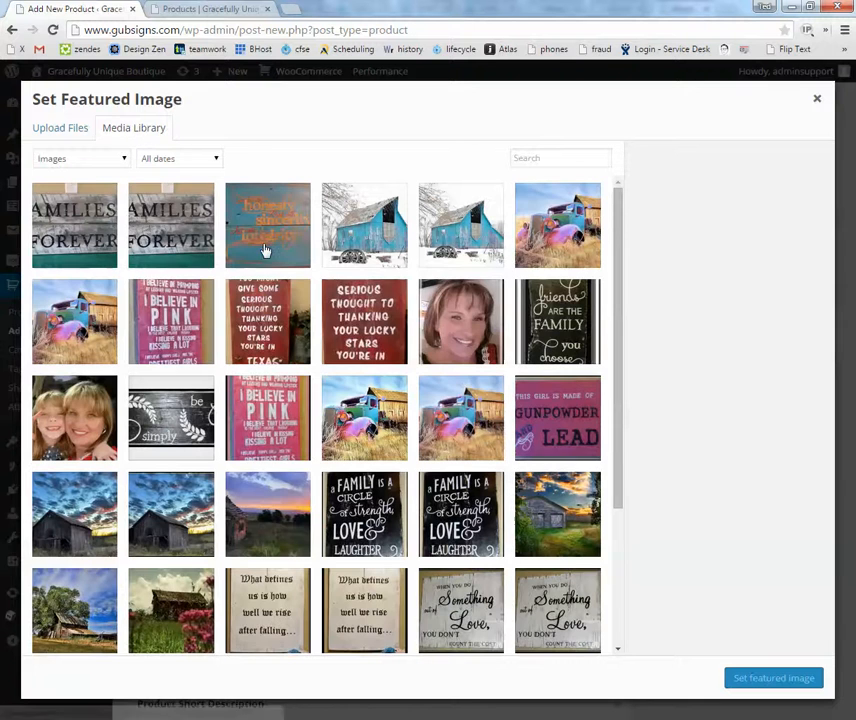
{"action": "scroll", "scroll_direction": "down", "scroll_amount": 3}
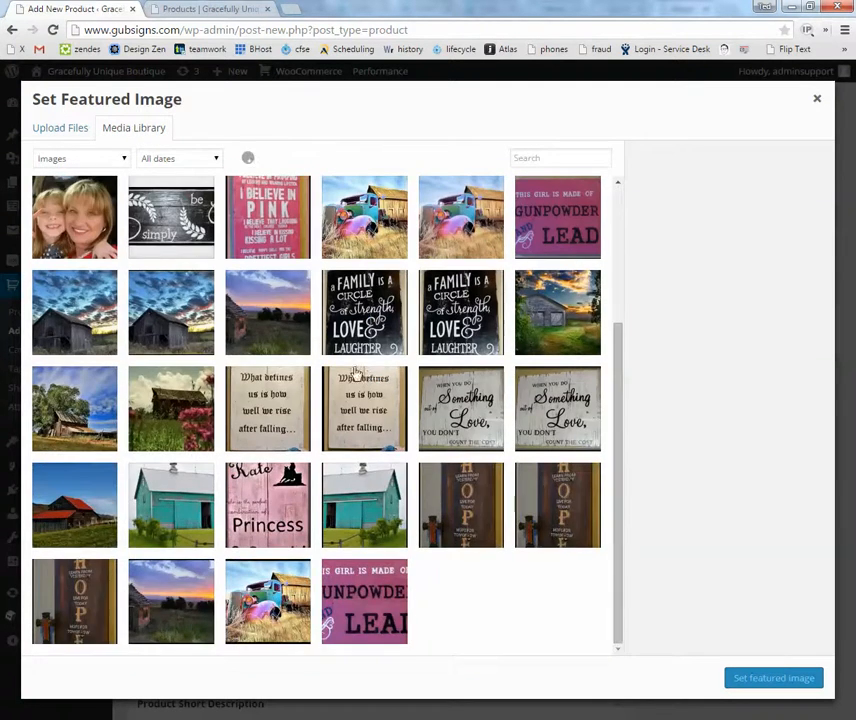
{"action": "scroll", "scroll_direction": "down", "scroll_amount": 3}
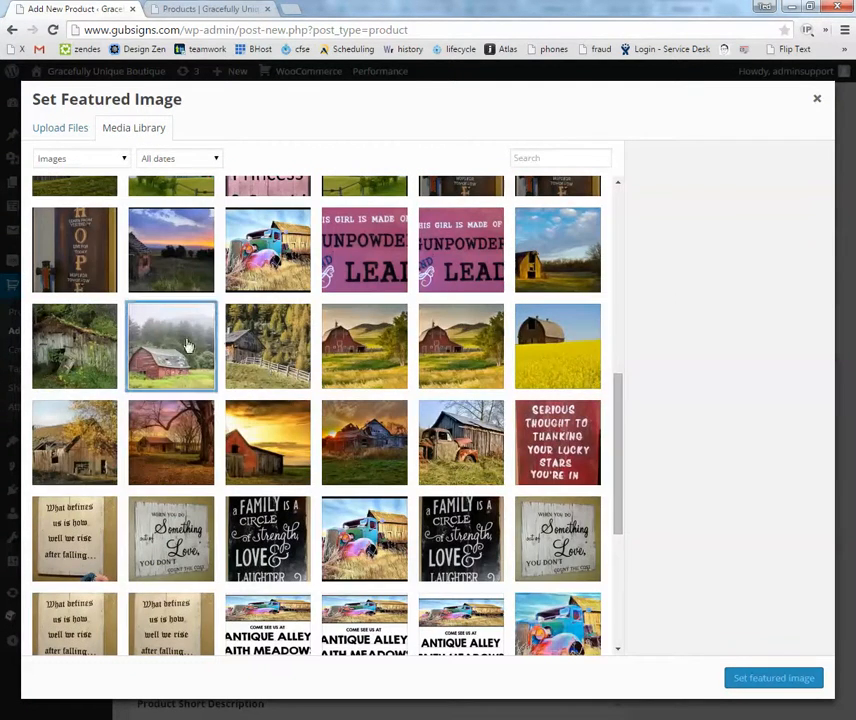
{"action": "left_click", "coordinate": [171, 346]}
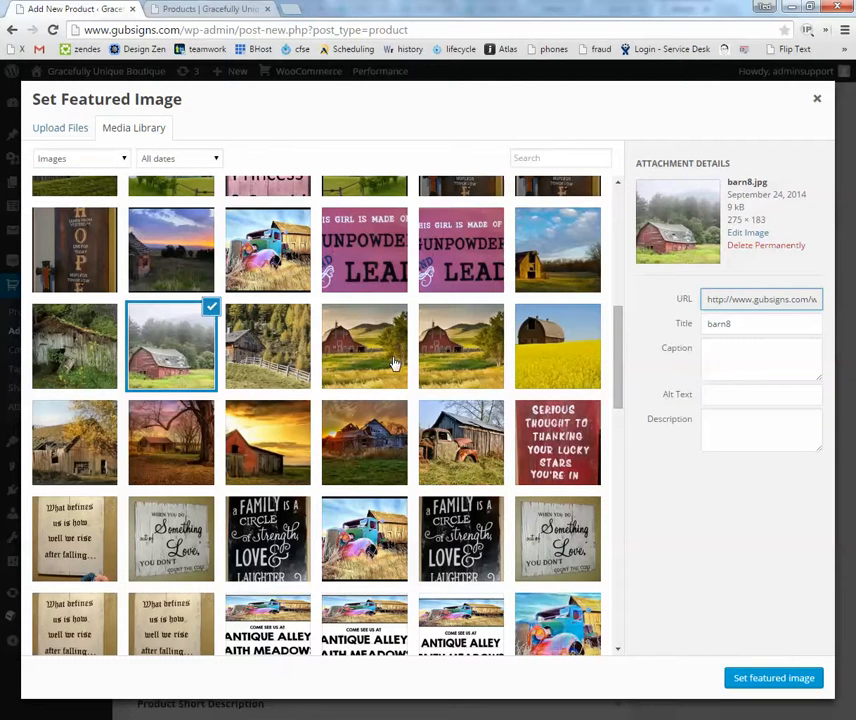
{"action": "left_click", "coordinate": [60, 128]}
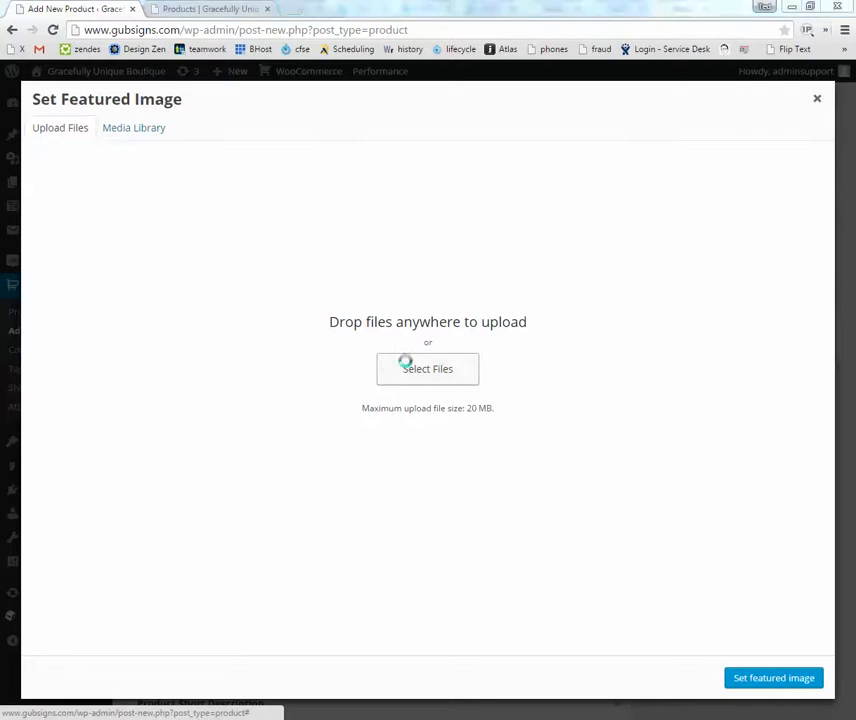
Browse the Documents library for an upload, then cancel out of the featured image picker.
{"action": "left_click", "coordinate": [427, 368]}
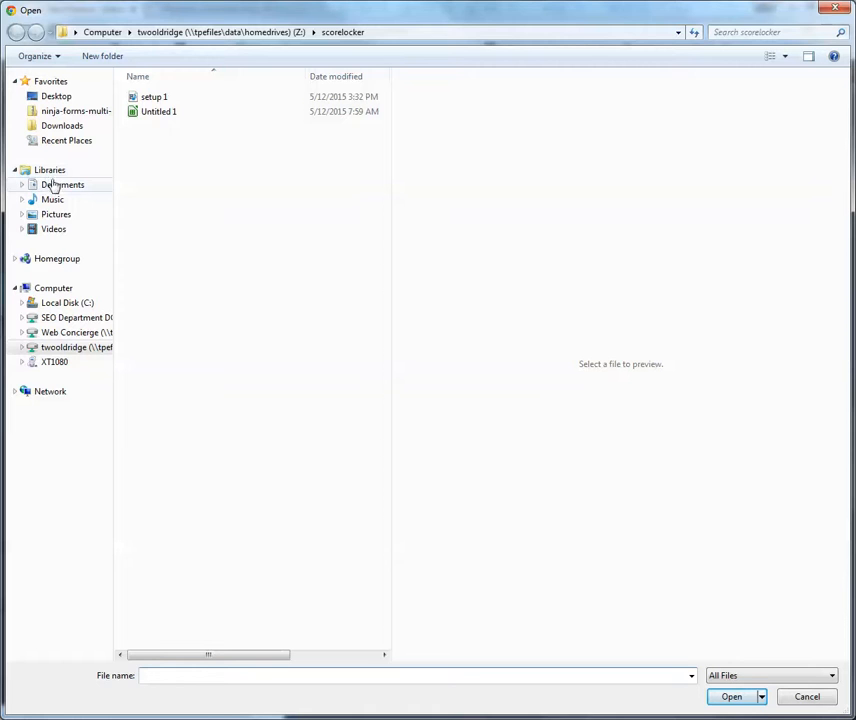
{"action": "left_click", "coordinate": [56, 214]}
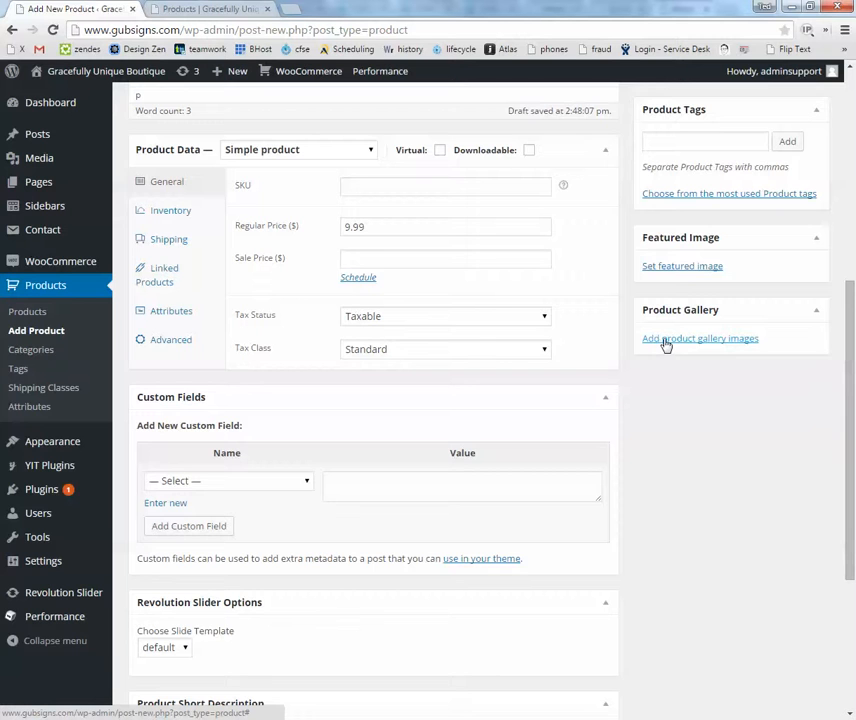
Add the Families Forever sign, blue barn, colourful truck and stormy-sky barn images to the gallery.
{"action": "left_click", "coordinate": [700, 338]}
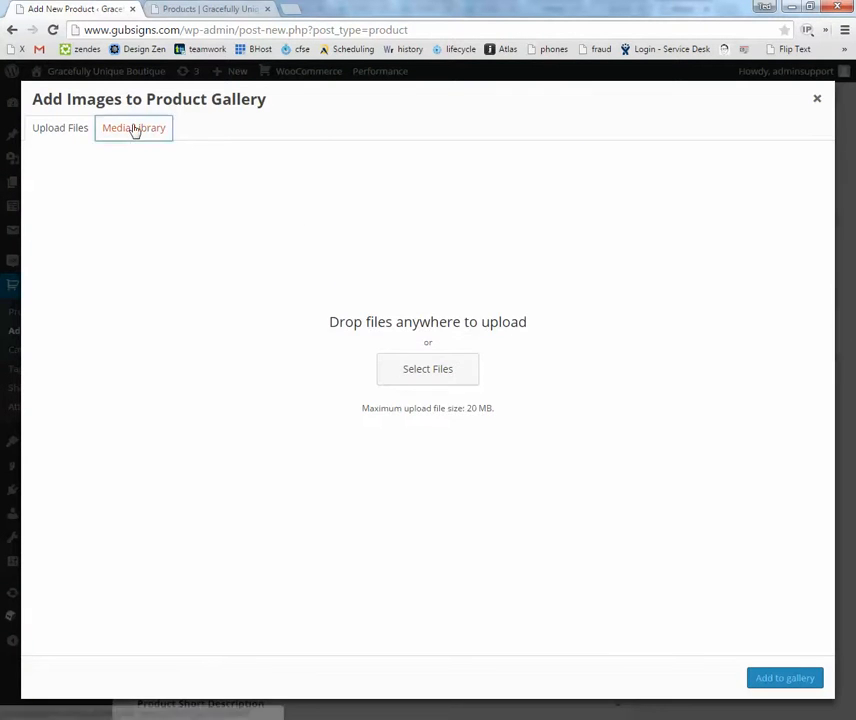
{"action": "left_click", "coordinate": [133, 128]}
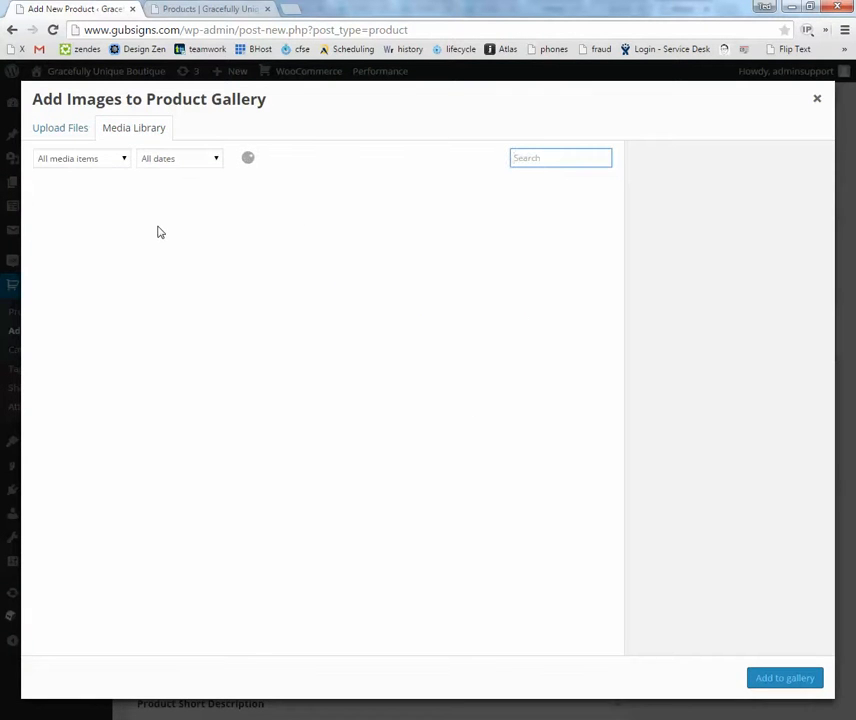
{"action": "mouse_move", "coordinate": [167, 243]}
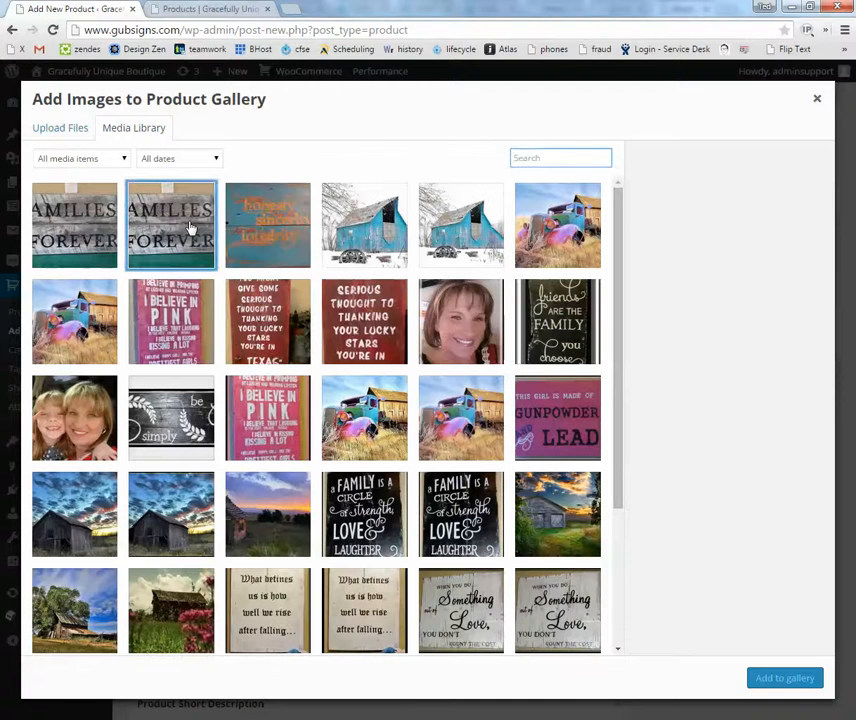
{"action": "left_click", "coordinate": [171, 224]}
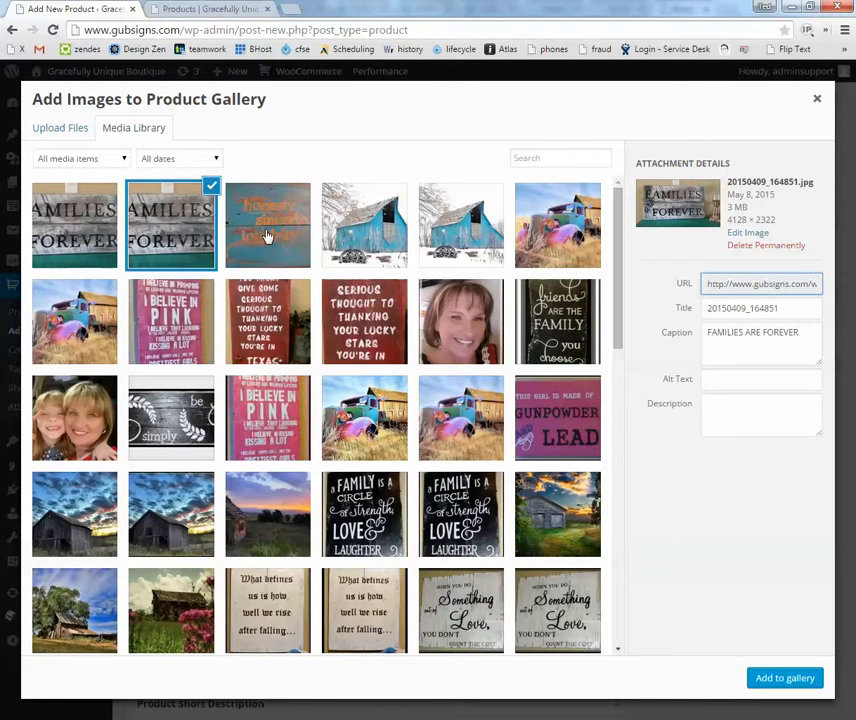
{"action": "left_click", "coordinate": [557, 225]}
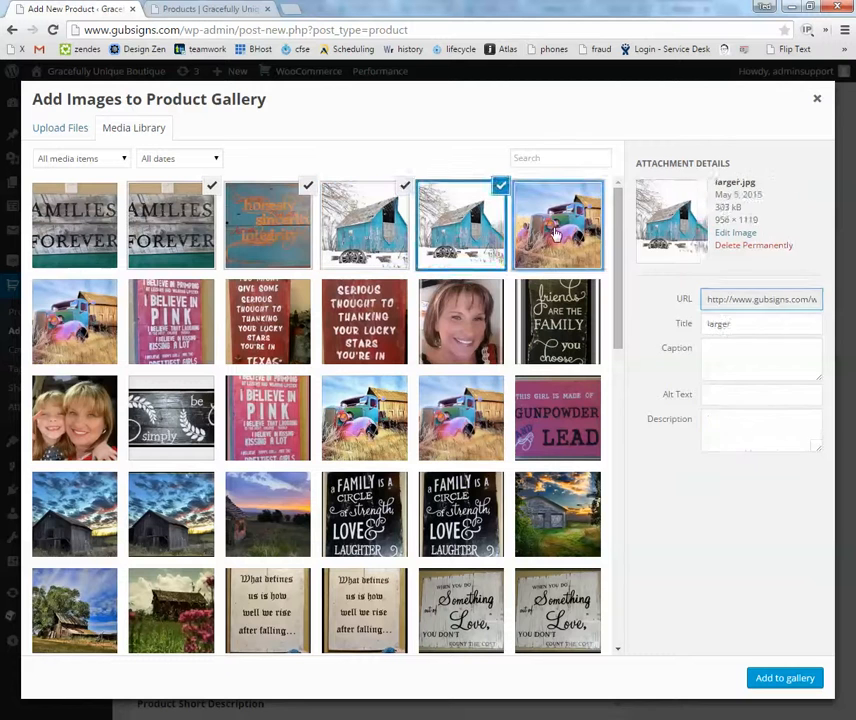
{"action": "left_click", "coordinate": [364, 418]}
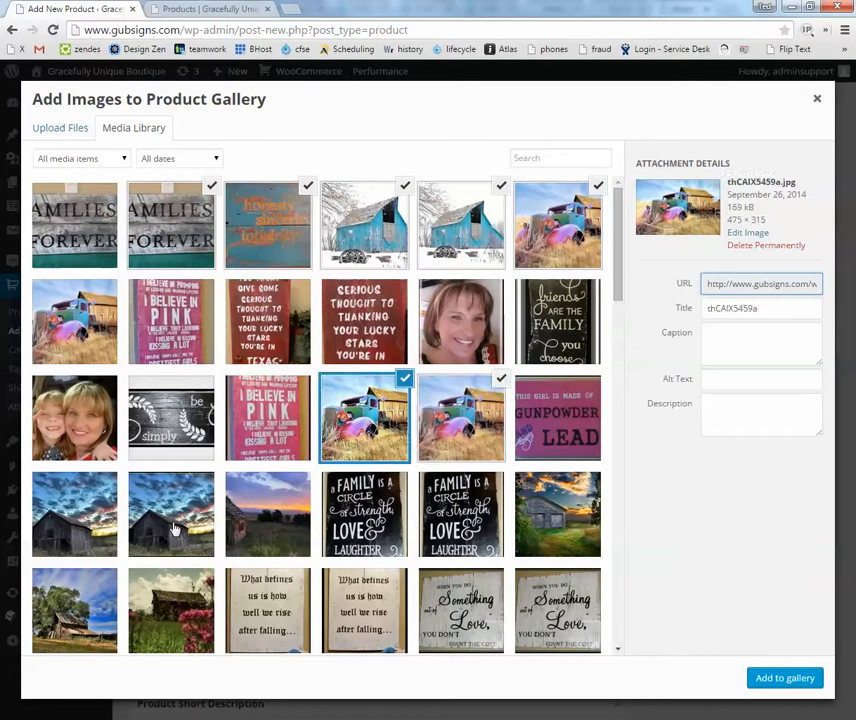
{"action": "left_click", "coordinate": [171, 514]}
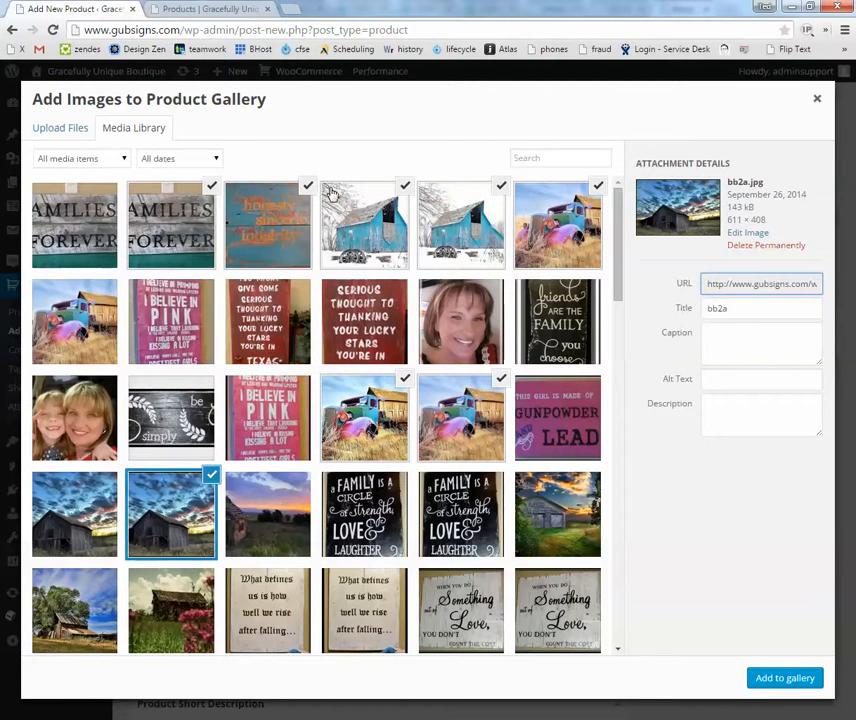
{"action": "mouse_move", "coordinate": [673, 318]}
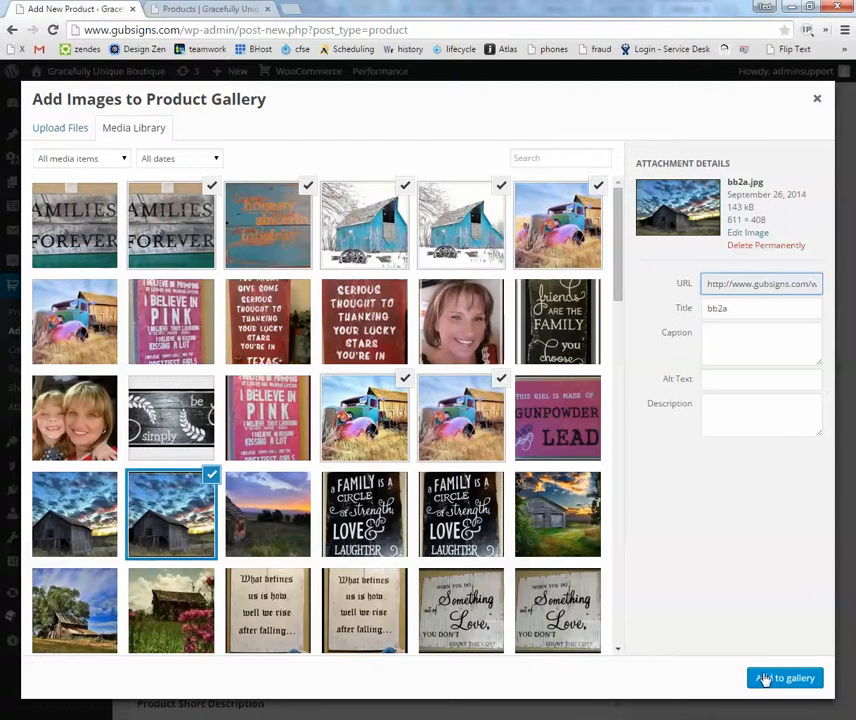
{"action": "left_click", "coordinate": [785, 678]}
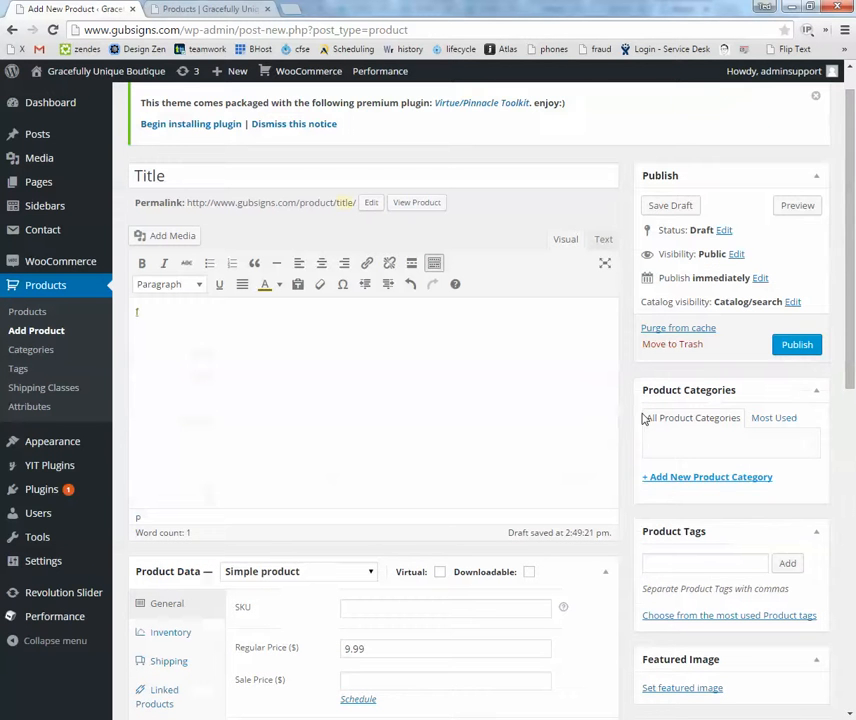
{"action": "mouse_move", "coordinate": [797, 344]}
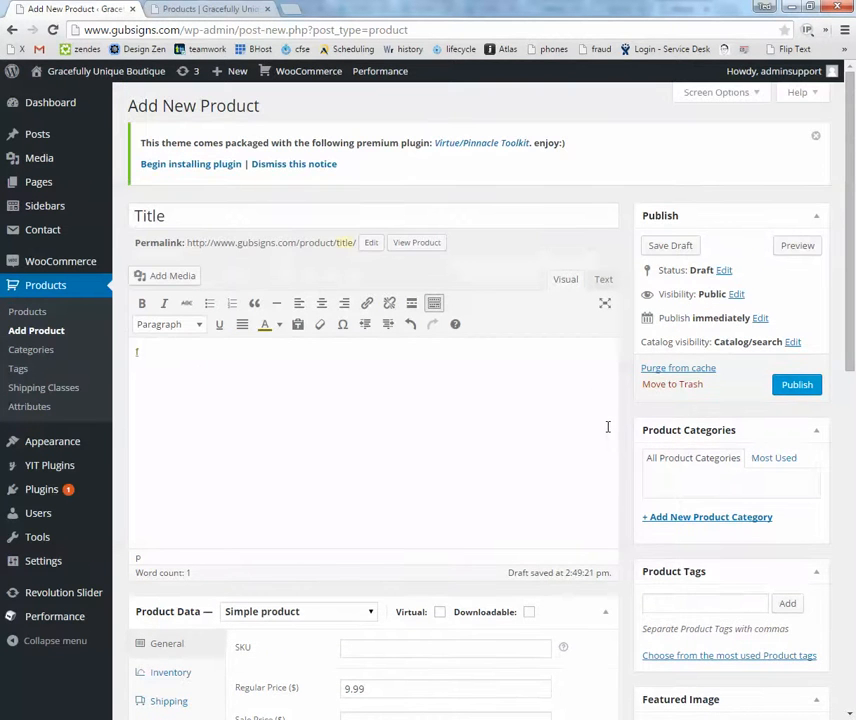
Trash the empty new product draft and return to the Products list.
{"action": "left_click", "coordinate": [205, 9]}
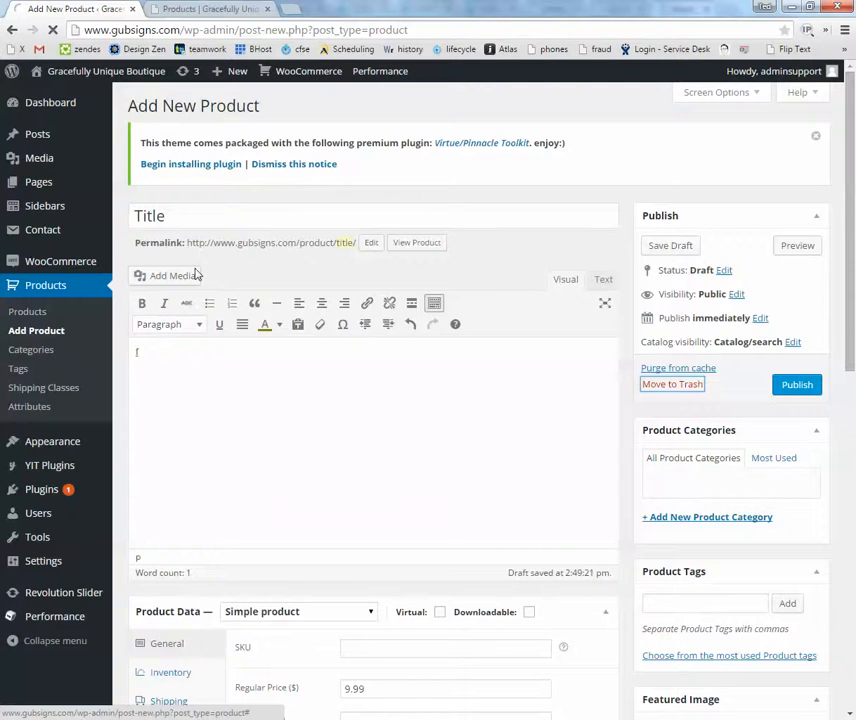
{"action": "left_click", "coordinate": [672, 384]}
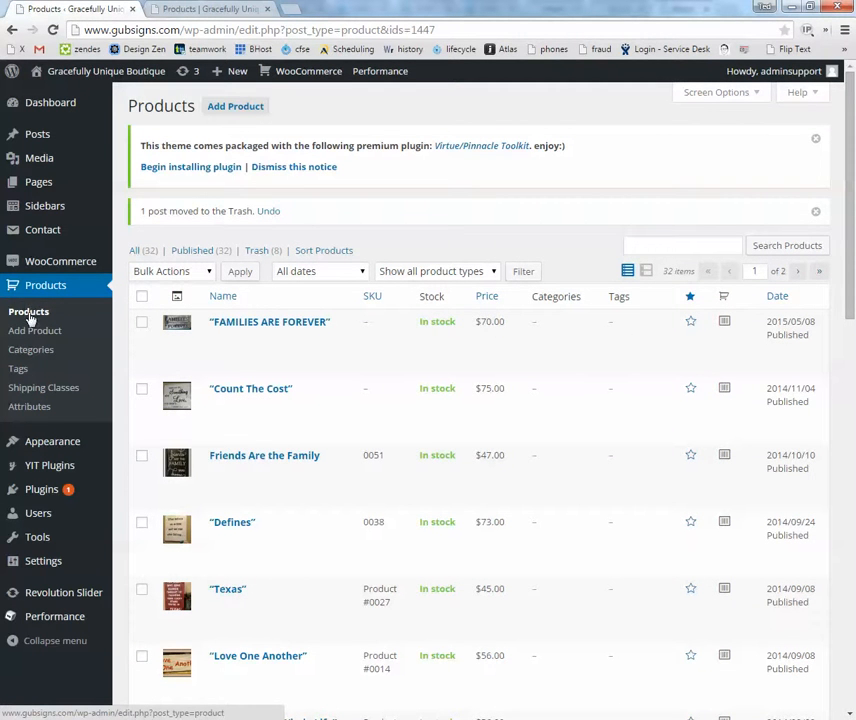
{"action": "mouse_move", "coordinate": [270, 321]}
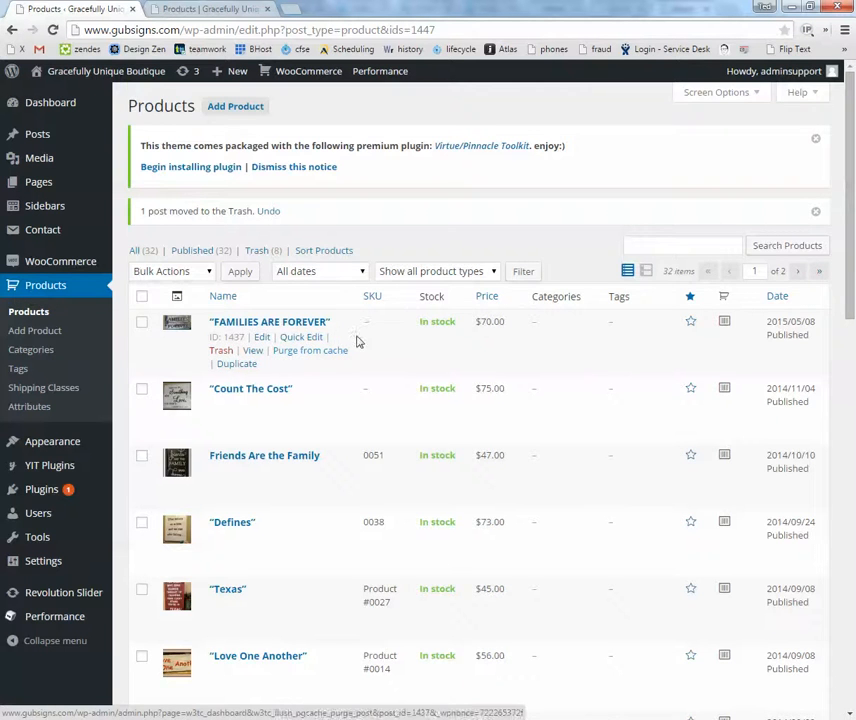
Scroll past older products like 'Tiara' and open 'The Best' in the product editor.
{"action": "scroll", "scroll_direction": "down", "scroll_amount": 3}
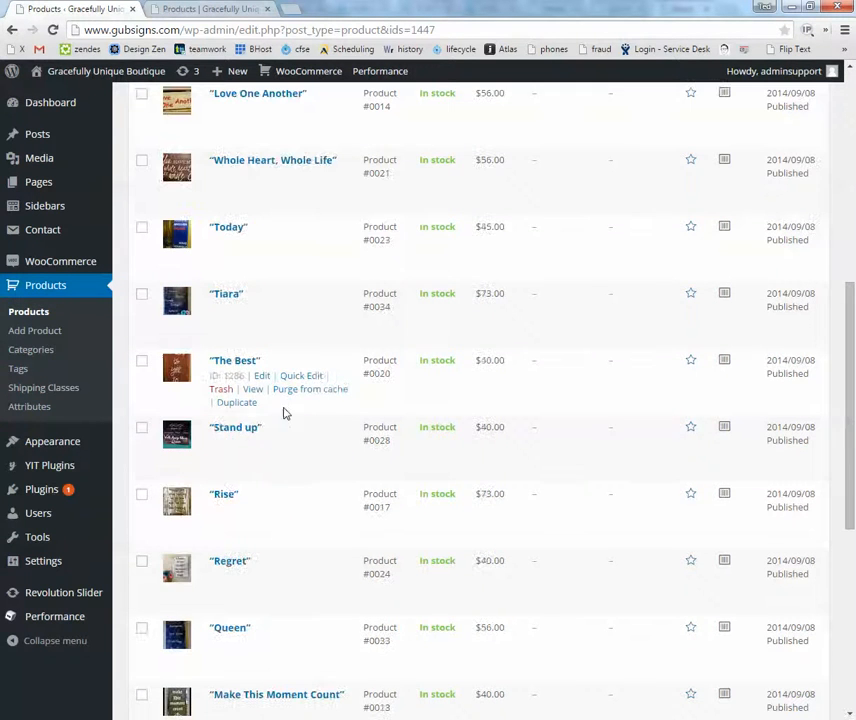
{"action": "mouse_move", "coordinate": [227, 367]}
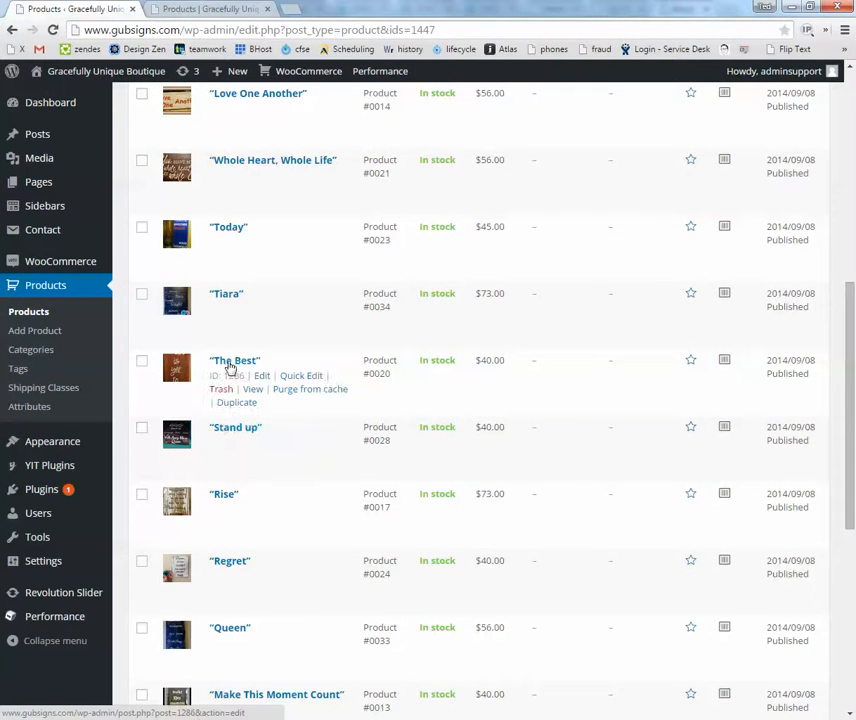
{"action": "left_click", "coordinate": [262, 375]}
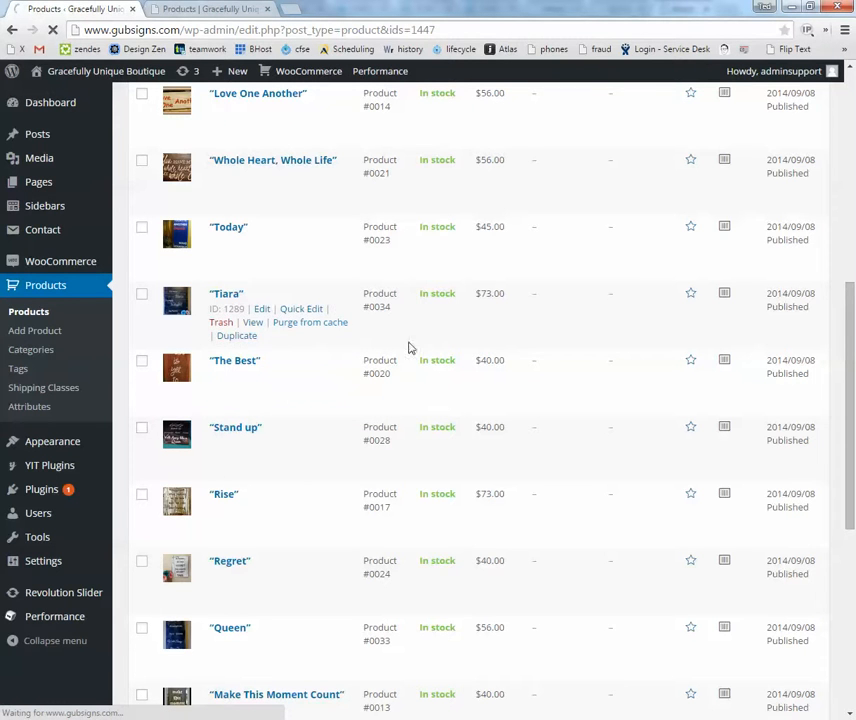
{"action": "mouse_move", "coordinate": [311, 341]}
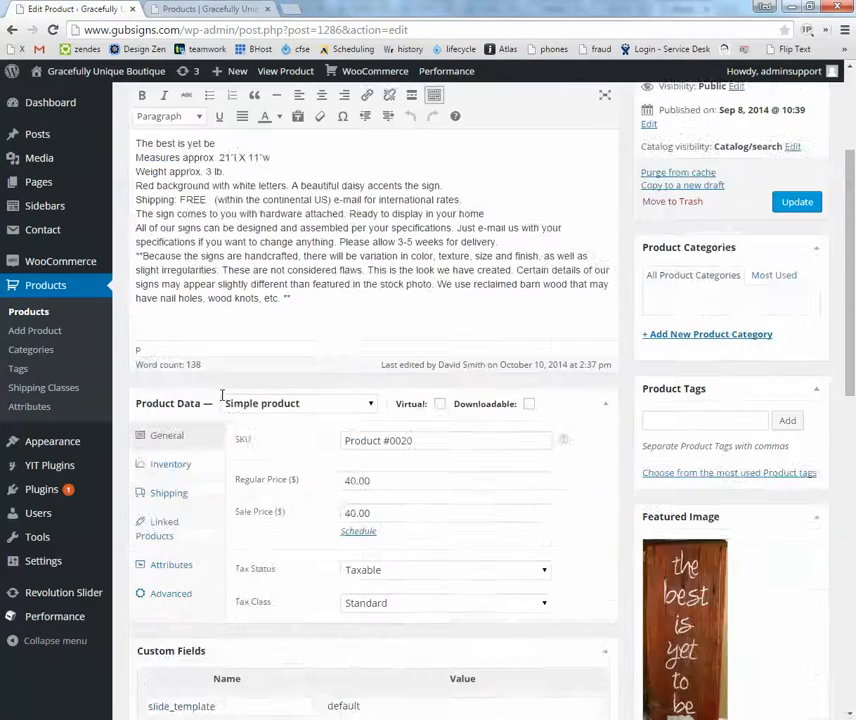
Clear the Sale Price of 'The Best', keeping its 40.00 regular price.
{"action": "scroll", "scroll_direction": "down", "scroll_amount": 3}
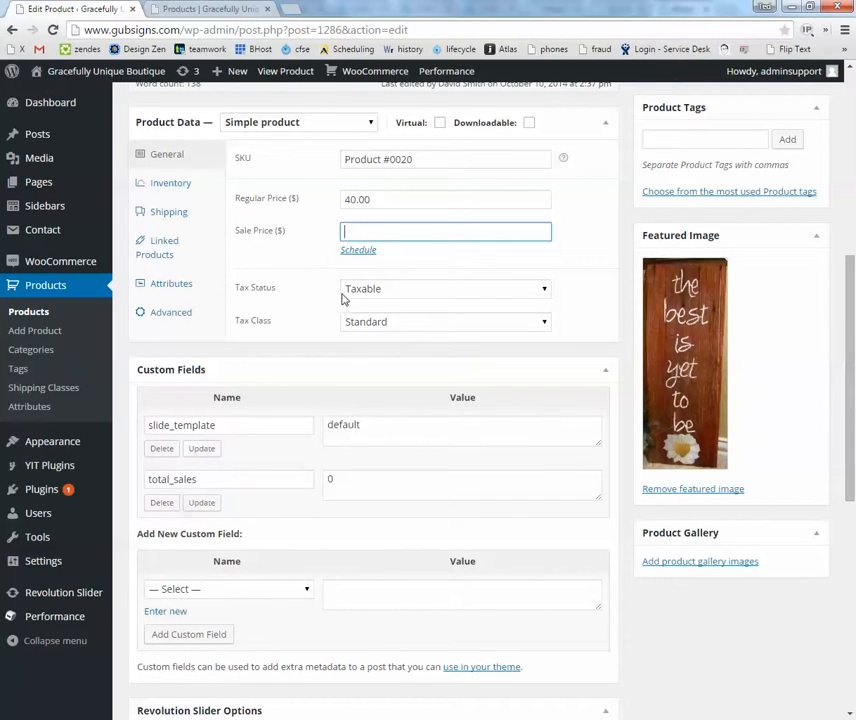
{"action": "scroll", "scroll_direction": "down", "scroll_amount": 3}
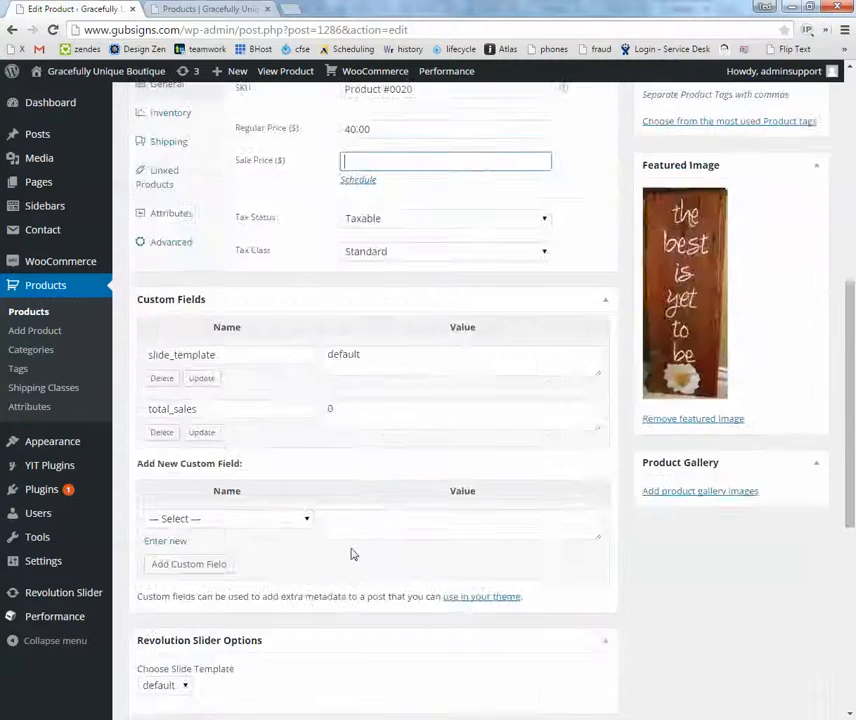
{"action": "scroll", "scroll_direction": "up", "scroll_amount": 3}
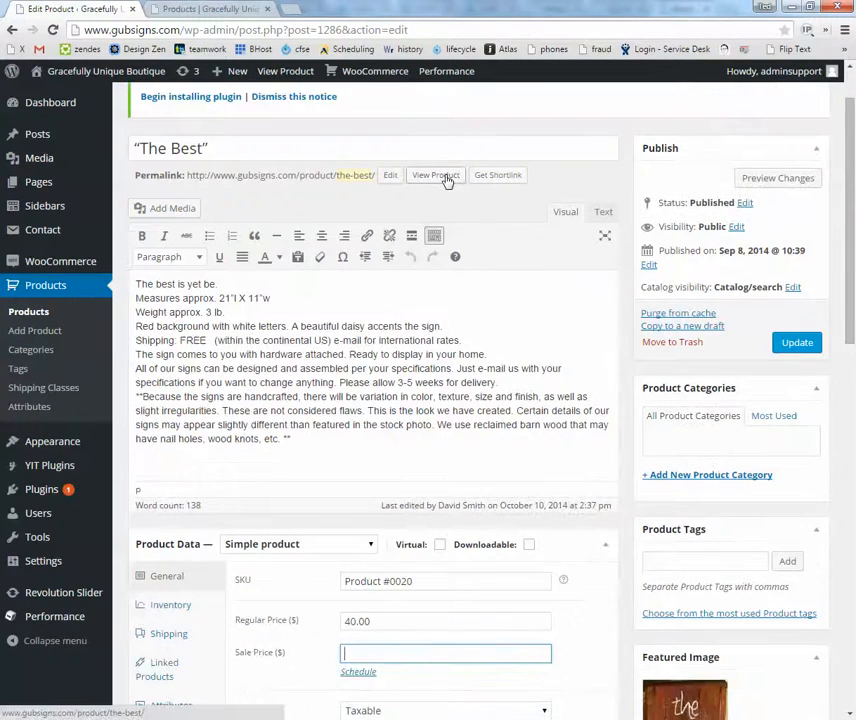
Open the live 'The Best' product page in a new tab and check its $40.00 price.
{"action": "left_click", "coordinate": [435, 174]}
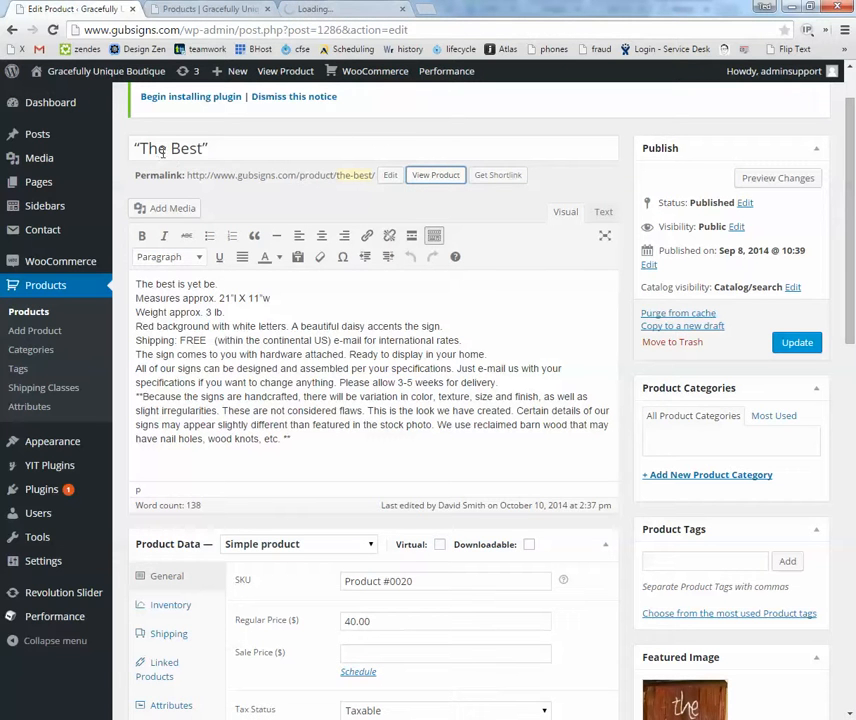
{"action": "left_click", "coordinate": [436, 175]}
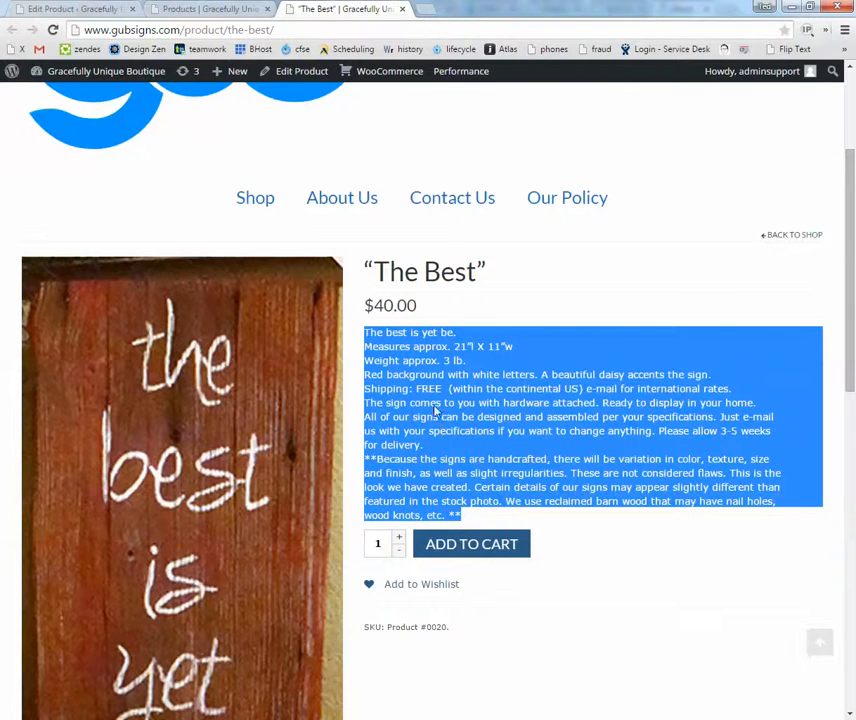
{"action": "scroll", "scroll_direction": "down", "scroll_amount": 3}
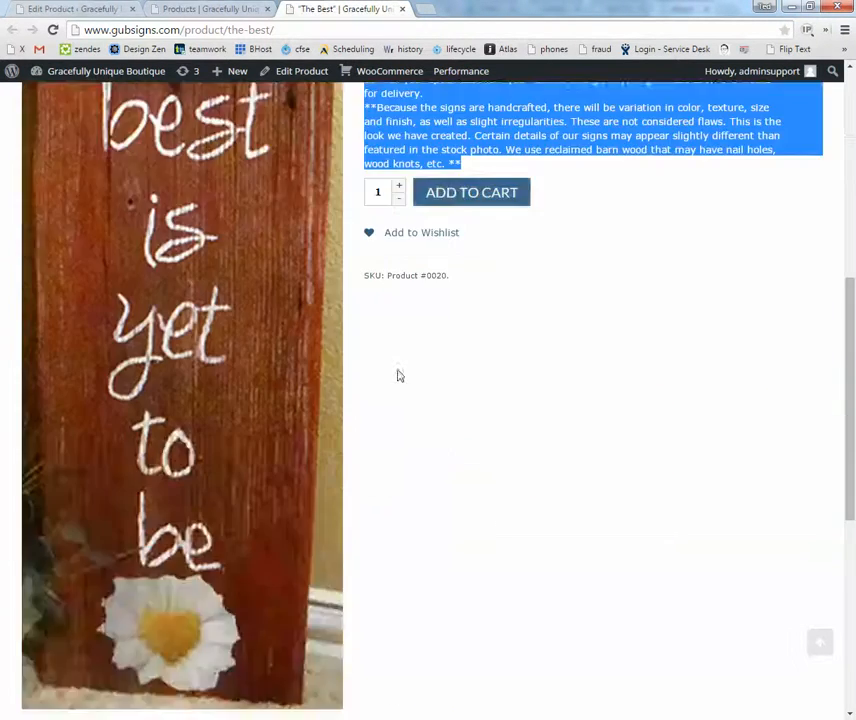
{"action": "scroll", "scroll_direction": "down", "scroll_amount": 3}
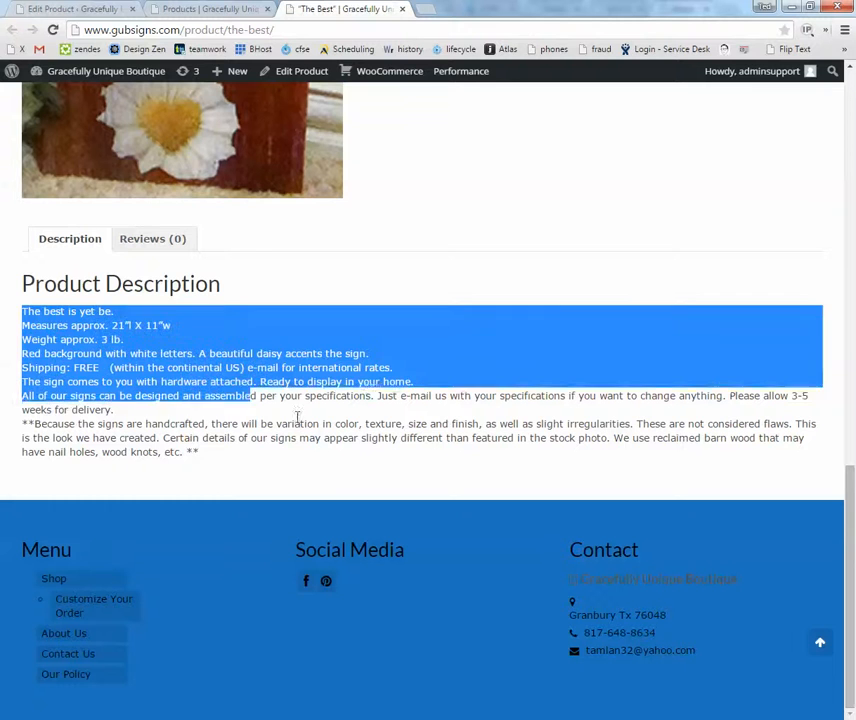
Compare the storefront page with the editor tab, highlighting the product description.
{"action": "left_click", "coordinate": [205, 9]}
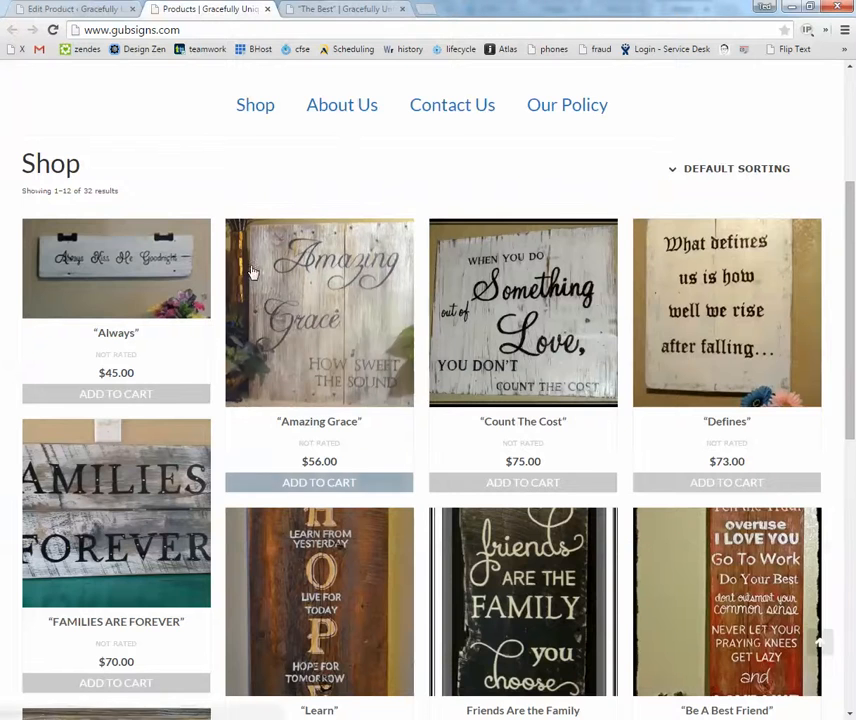
{"action": "left_click", "coordinate": [340, 9]}
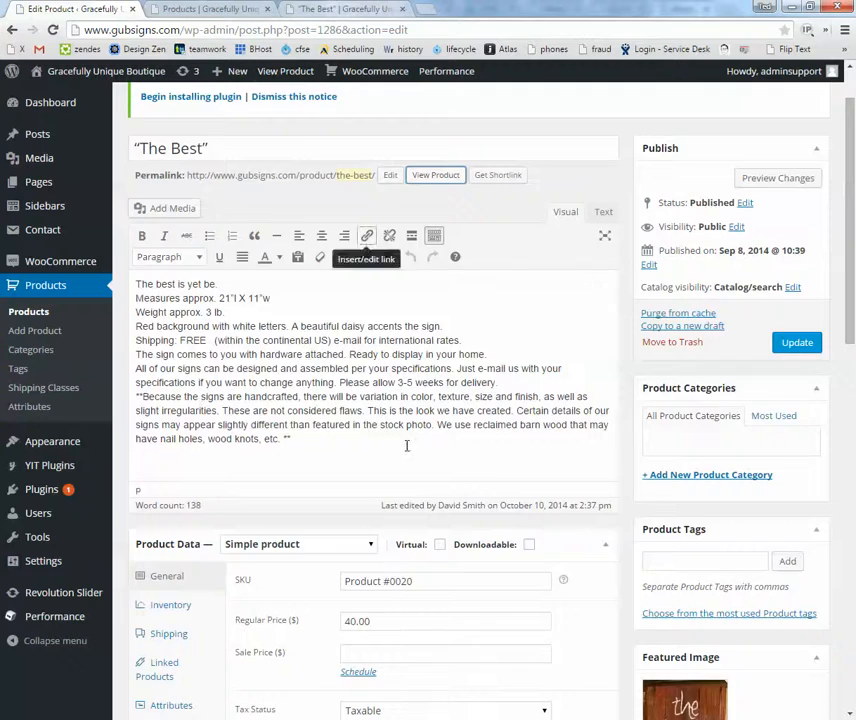
{"action": "scroll", "scroll_direction": "down", "scroll_amount": 3}
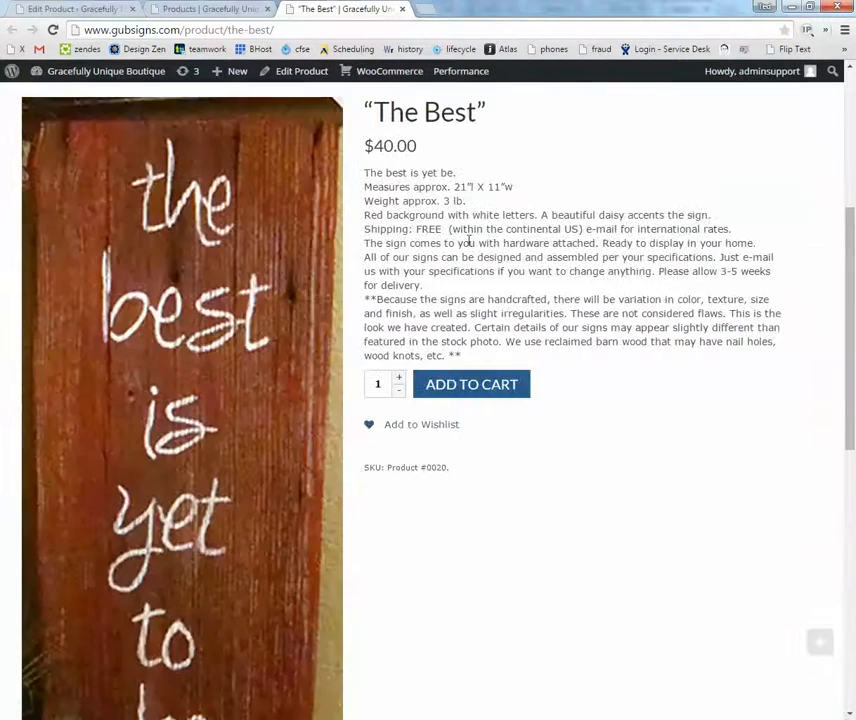
{"action": "scroll", "scroll_direction": "down", "scroll_amount": 3}
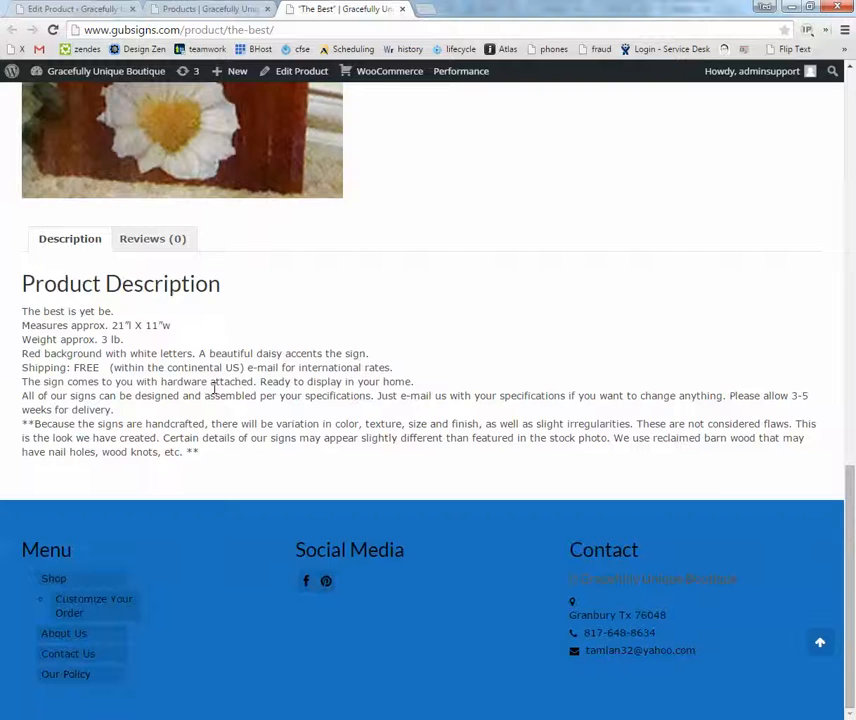
{"action": "scroll", "scroll_direction": "up", "scroll_amount": 3}
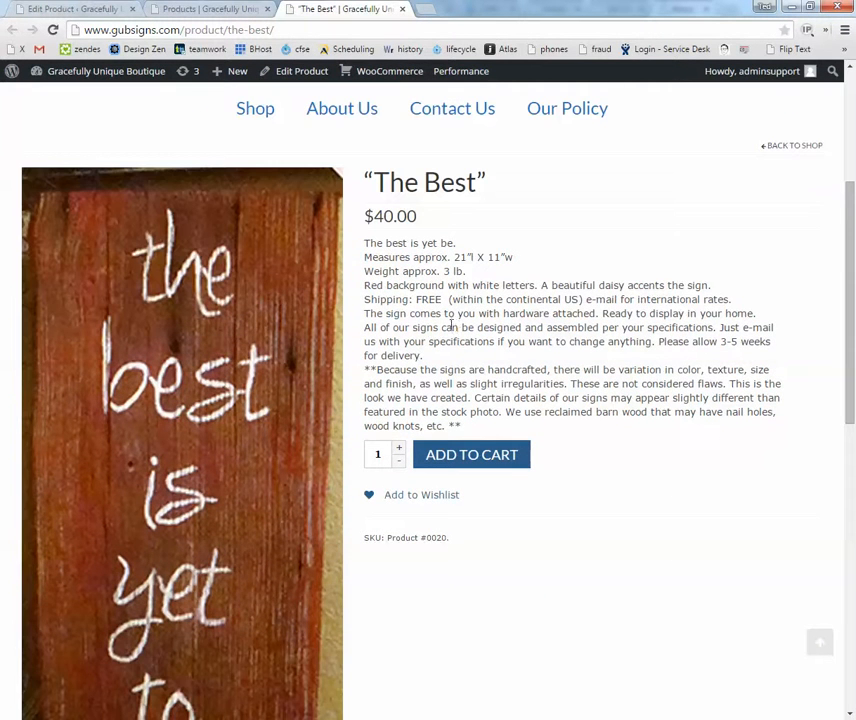
{"action": "left_click_drag", "start_coordinate": [365, 243], "coordinate": [515, 383]}
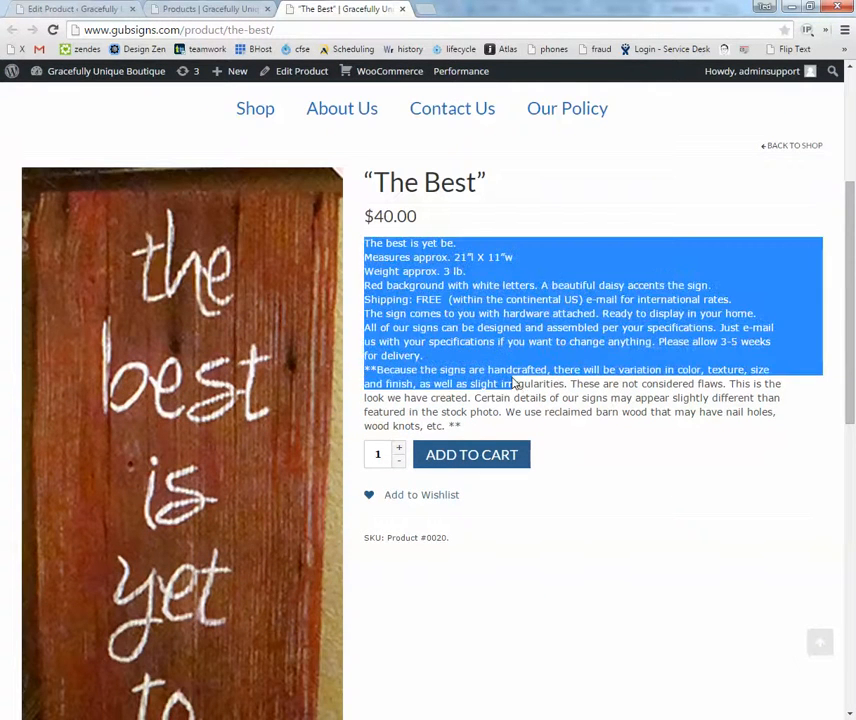
{"action": "scroll", "scroll_direction": "down", "scroll_amount": 3}
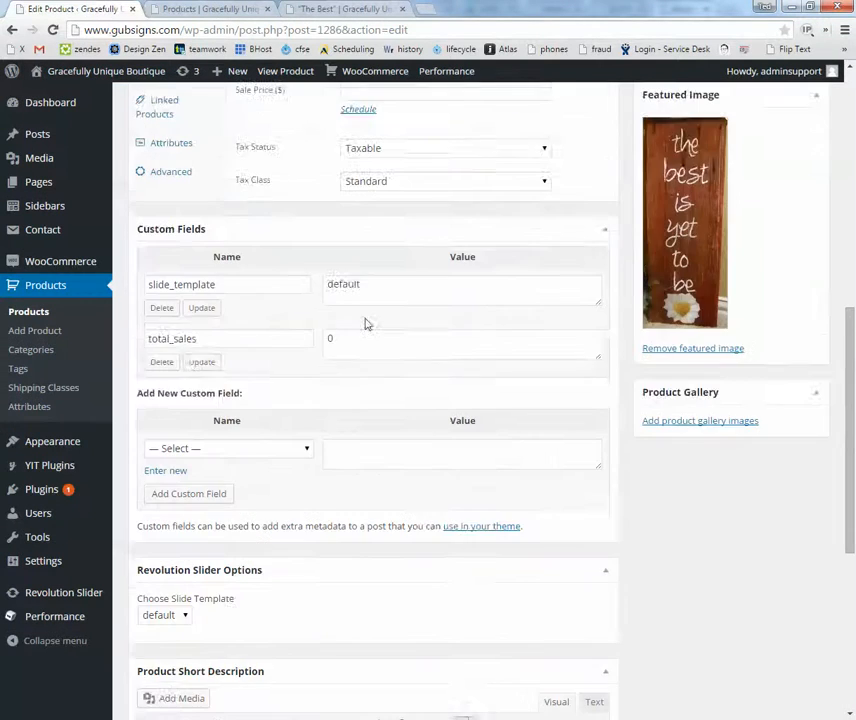
Update 'The Best' with the 40.00 regular price and no sale price.
{"action": "scroll", "scroll_direction": "up", "scroll_amount": 3}
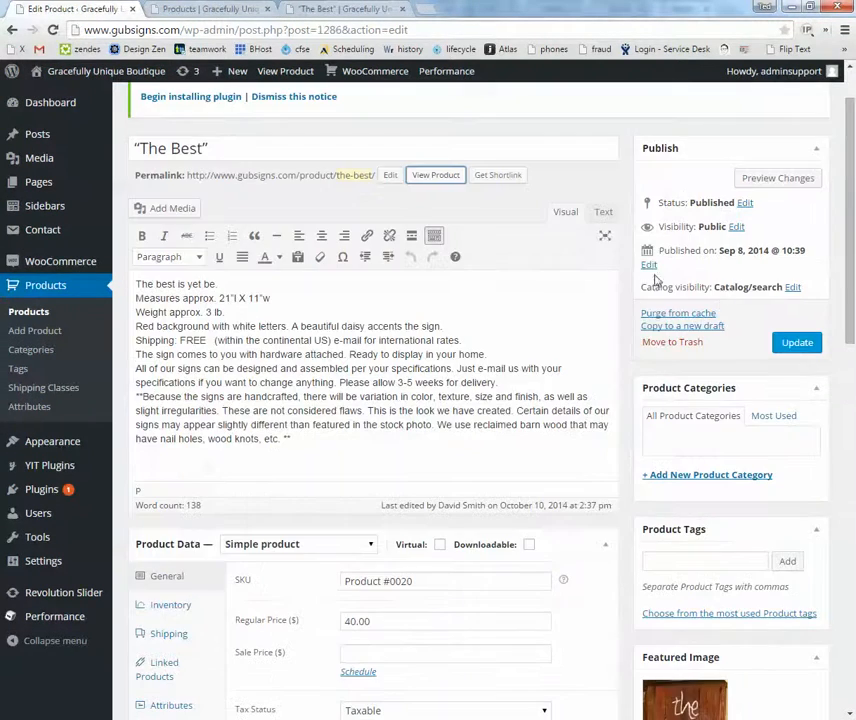
{"action": "left_click", "coordinate": [796, 342]}
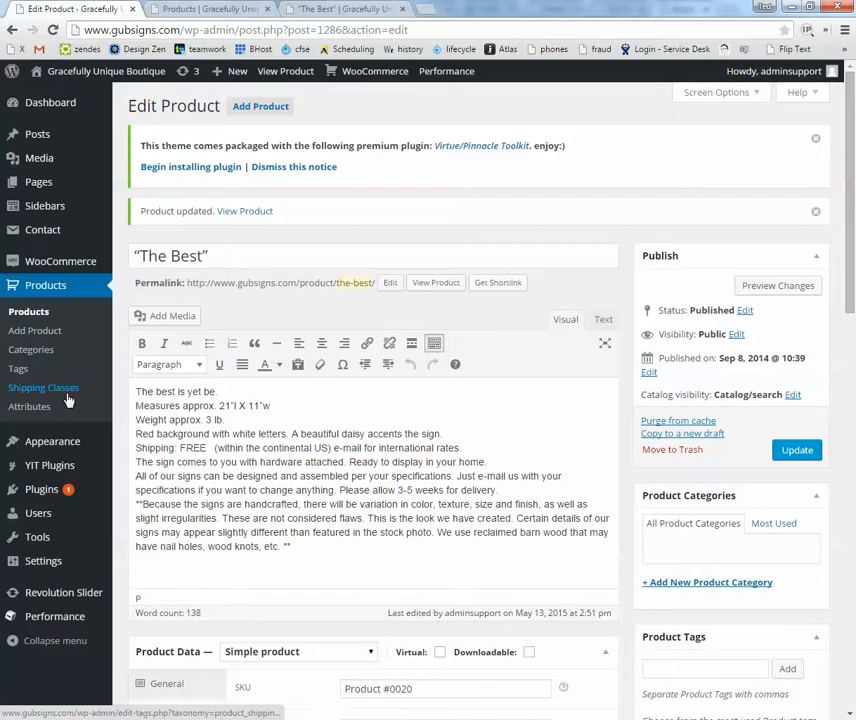
{"action": "mouse_move", "coordinate": [60, 260]}
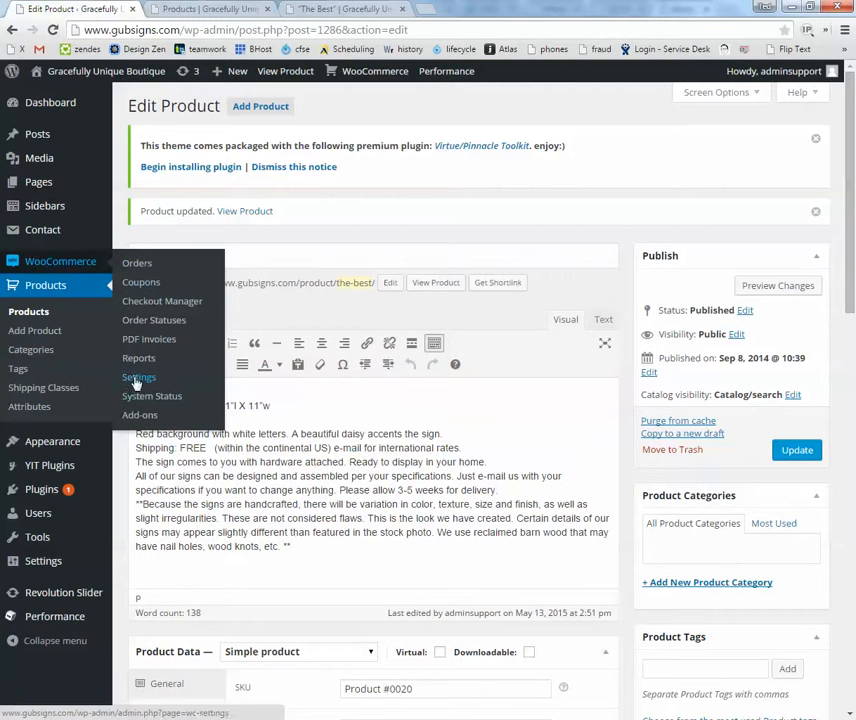
{"action": "left_click", "coordinate": [139, 377]}
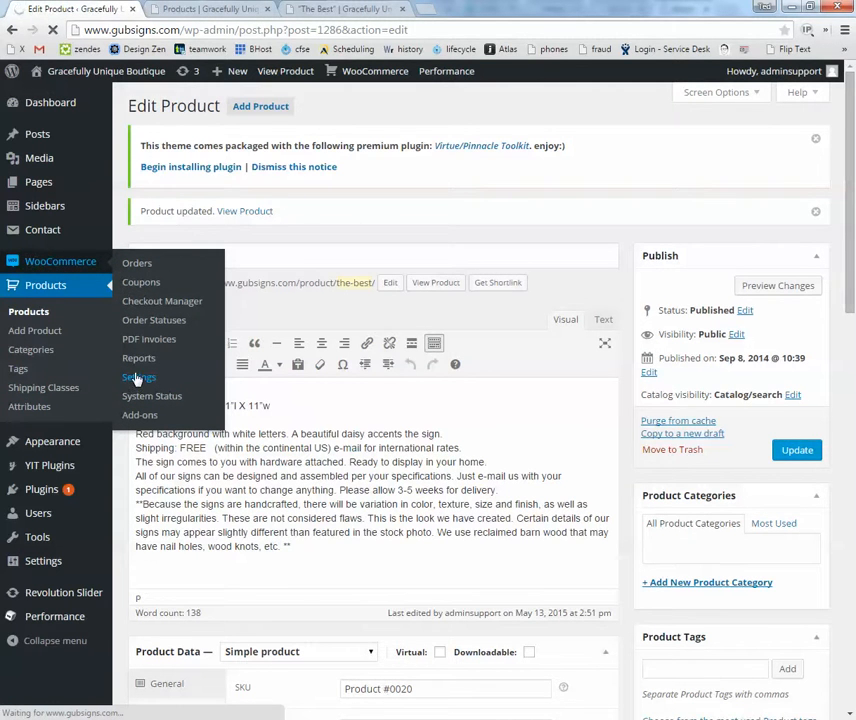
{"action": "left_click", "coordinate": [139, 377]}
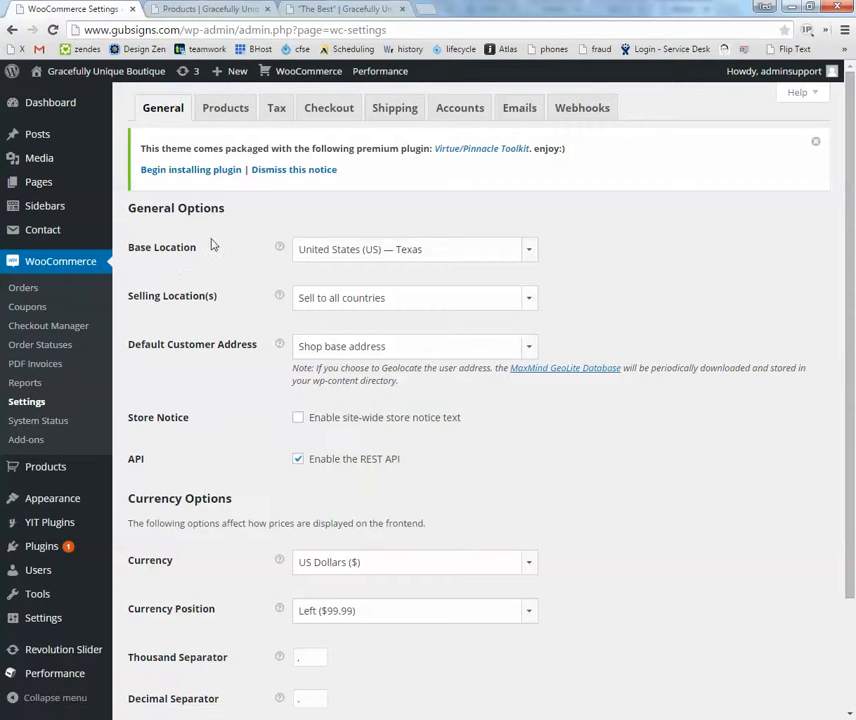
{"action": "left_click", "coordinate": [328, 107]}
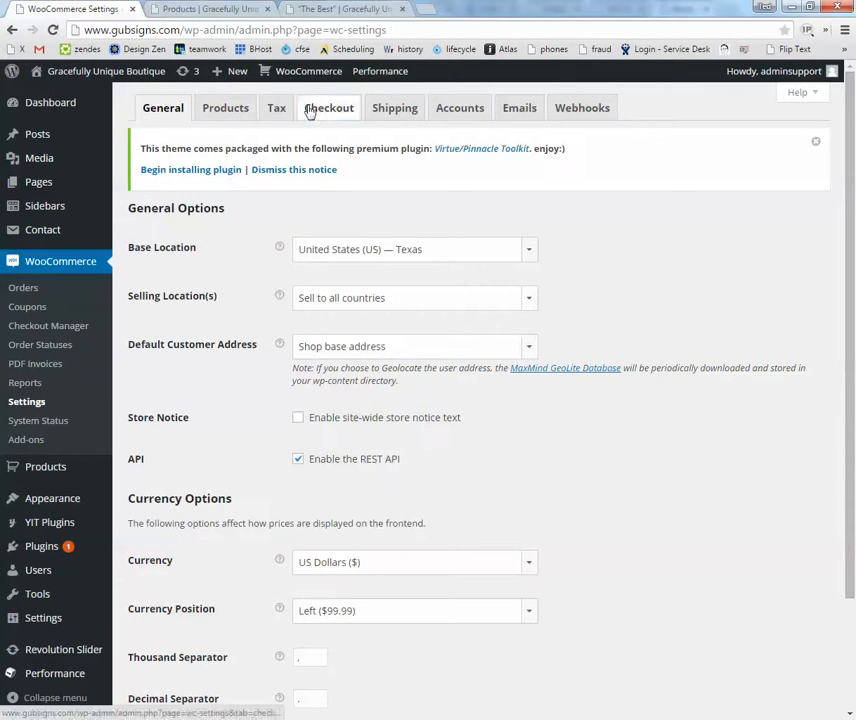
{"action": "left_click", "coordinate": [328, 107]}
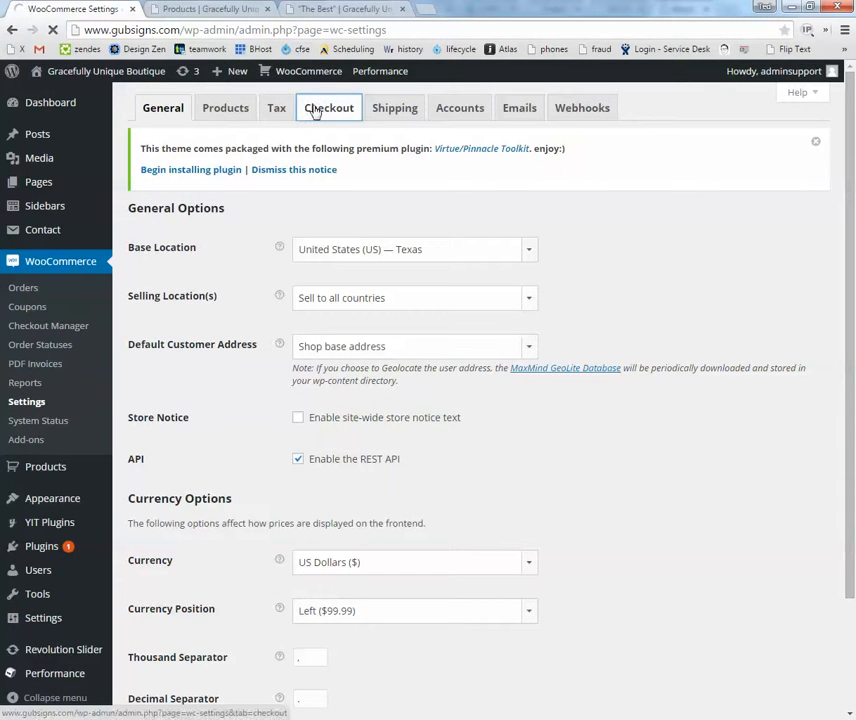
{"action": "left_click", "coordinate": [328, 107]}
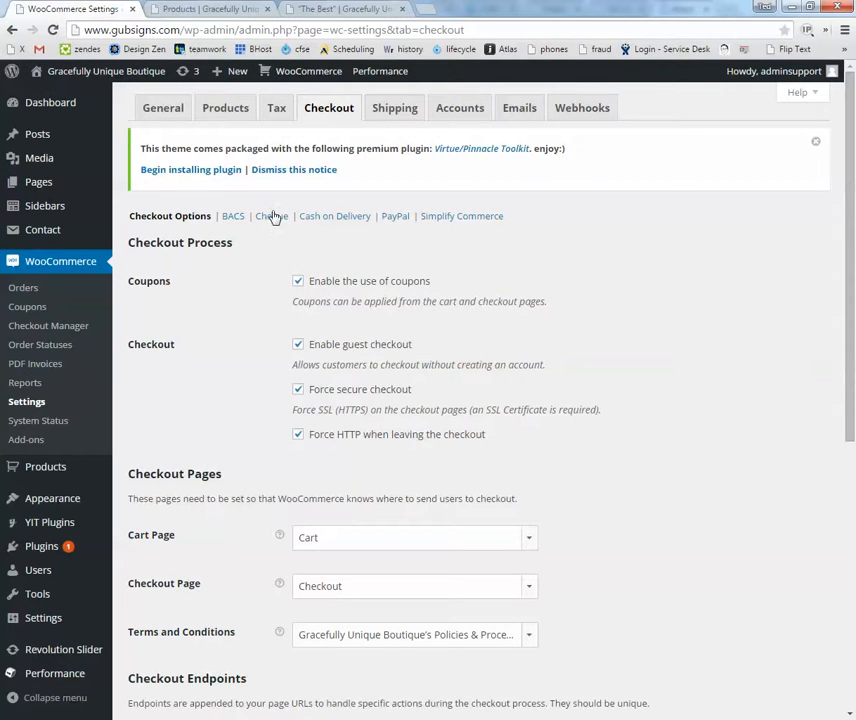
{"action": "scroll", "scroll_direction": "down", "scroll_amount": 3}
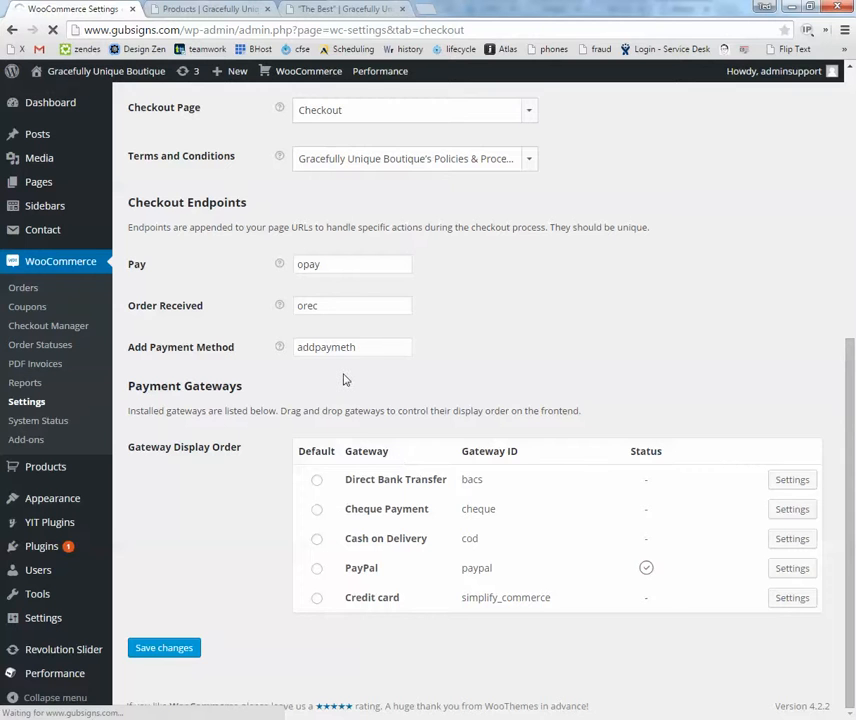
Review the PayPal Standard gateway settings, selecting its PayPal email address.
{"action": "left_click", "coordinate": [791, 568]}
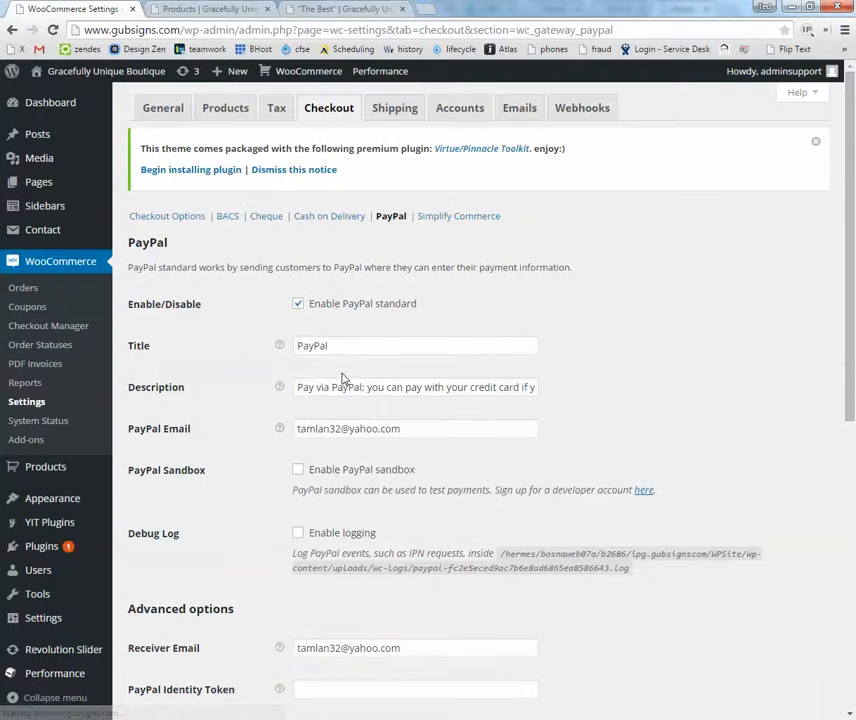
{"action": "triple_click", "coordinate": [416, 428]}
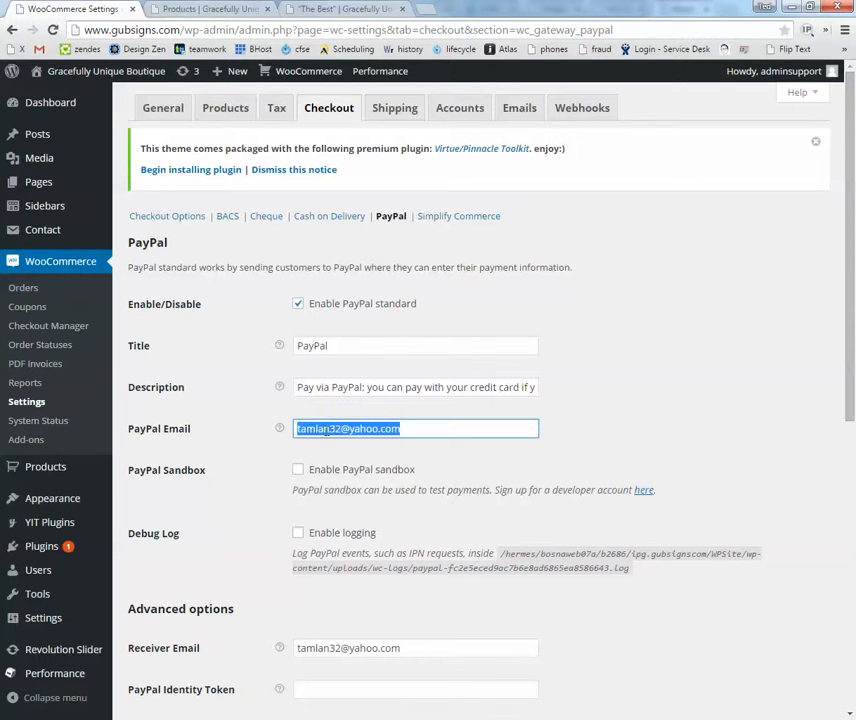
{"action": "scroll", "scroll_direction": "down", "scroll_amount": 3}
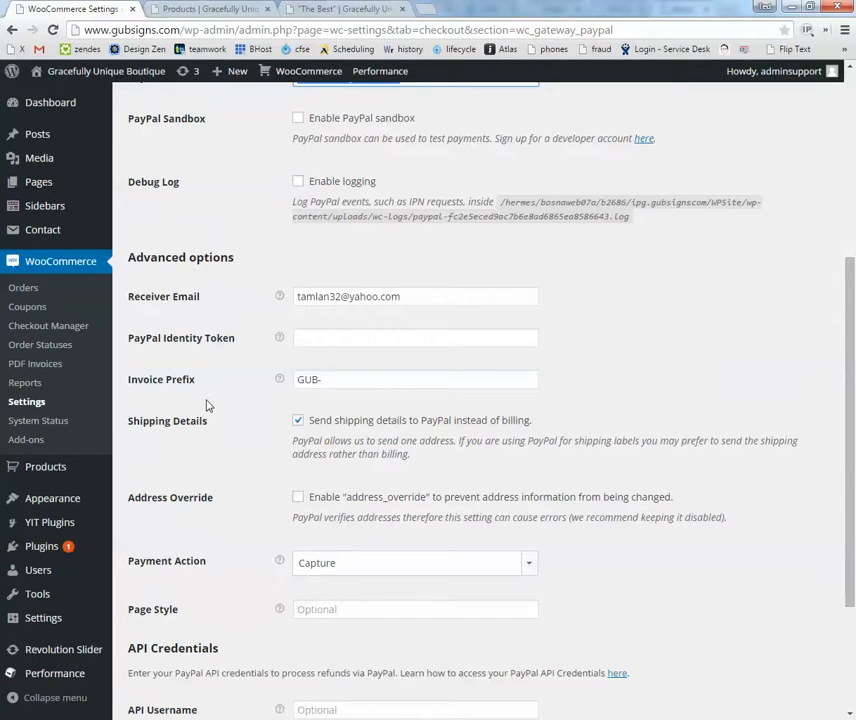
{"action": "scroll", "scroll_direction": "up", "scroll_amount": 3}
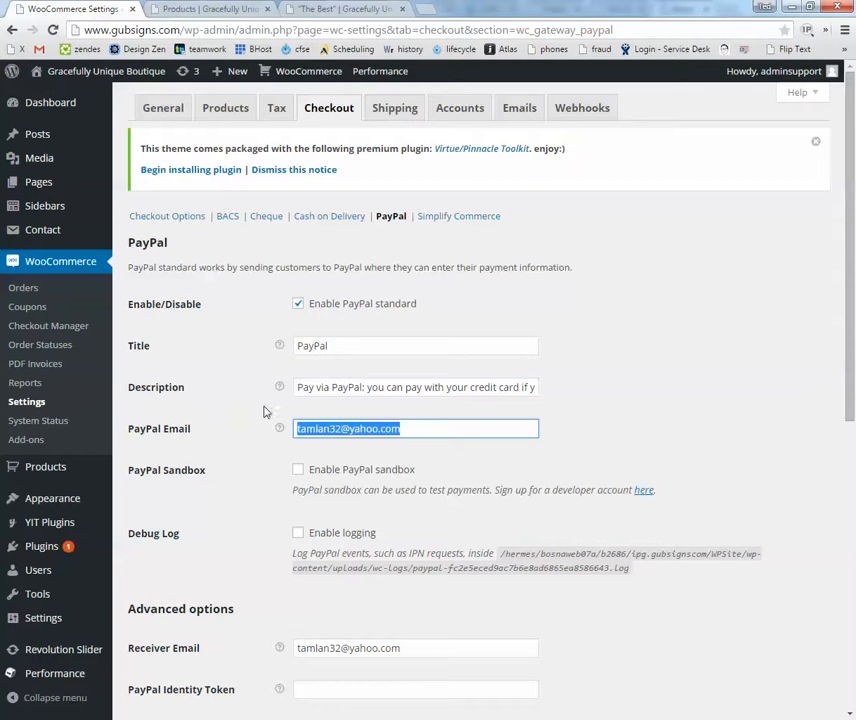
{"action": "mouse_move", "coordinate": [197, 405]}
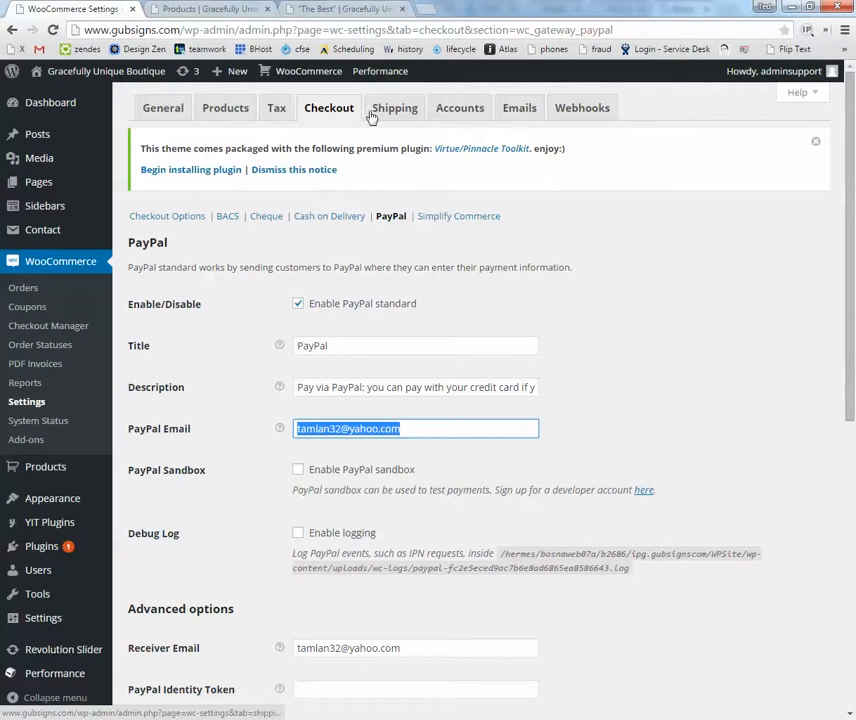
{"action": "left_click", "coordinate": [225, 107]}
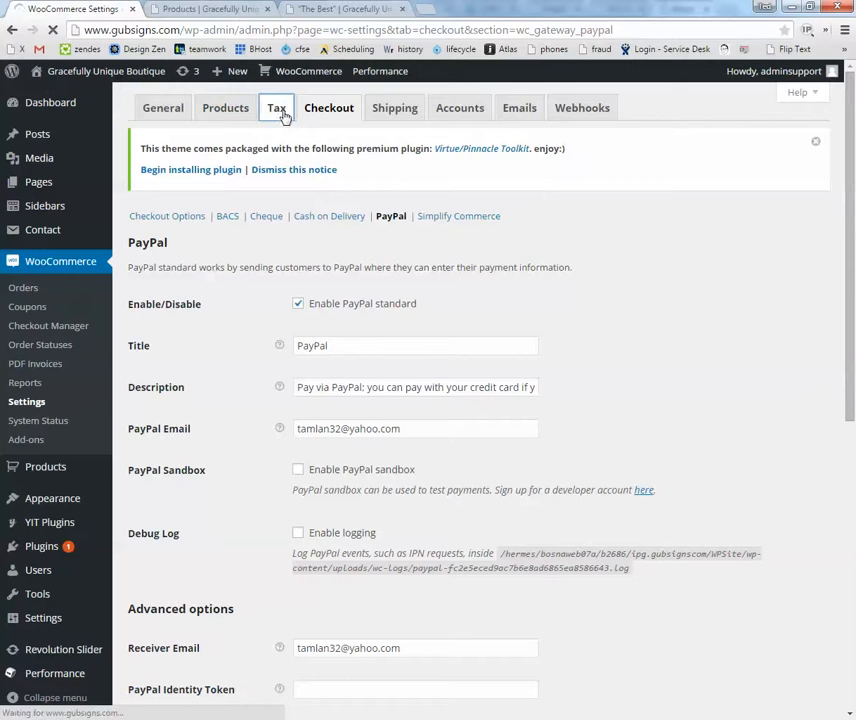
Set Calculate Tax Based On to Customer shipping address in the Tax options.
{"action": "left_click", "coordinate": [276, 107]}
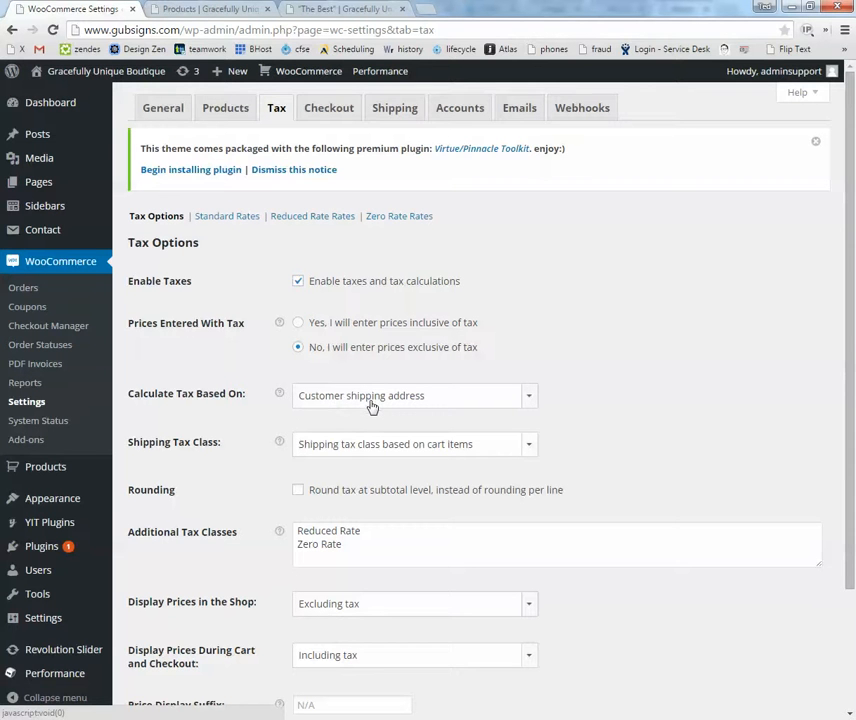
{"action": "left_click", "coordinate": [413, 395]}
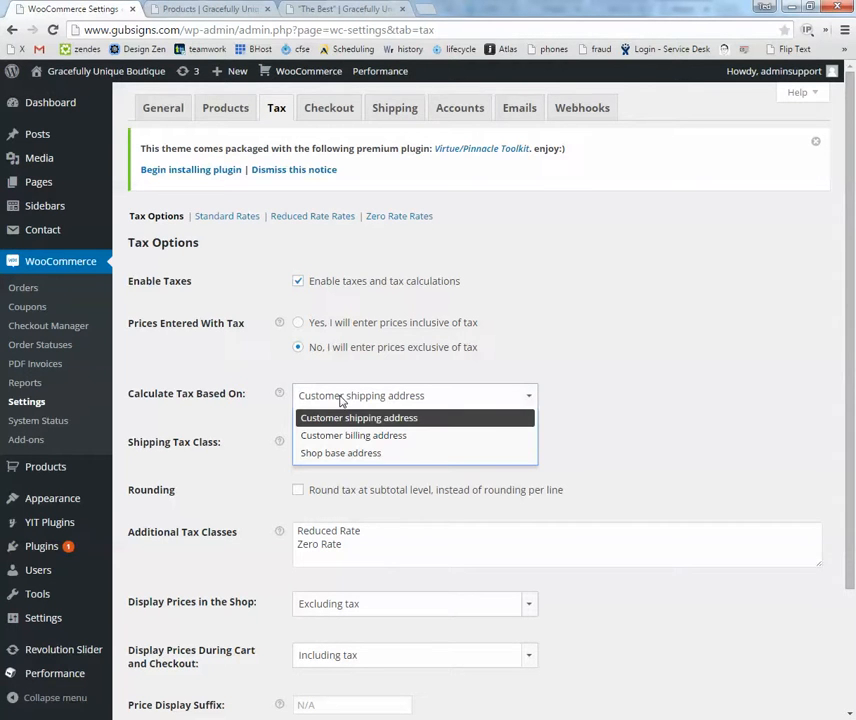
{"action": "left_click", "coordinate": [358, 417]}
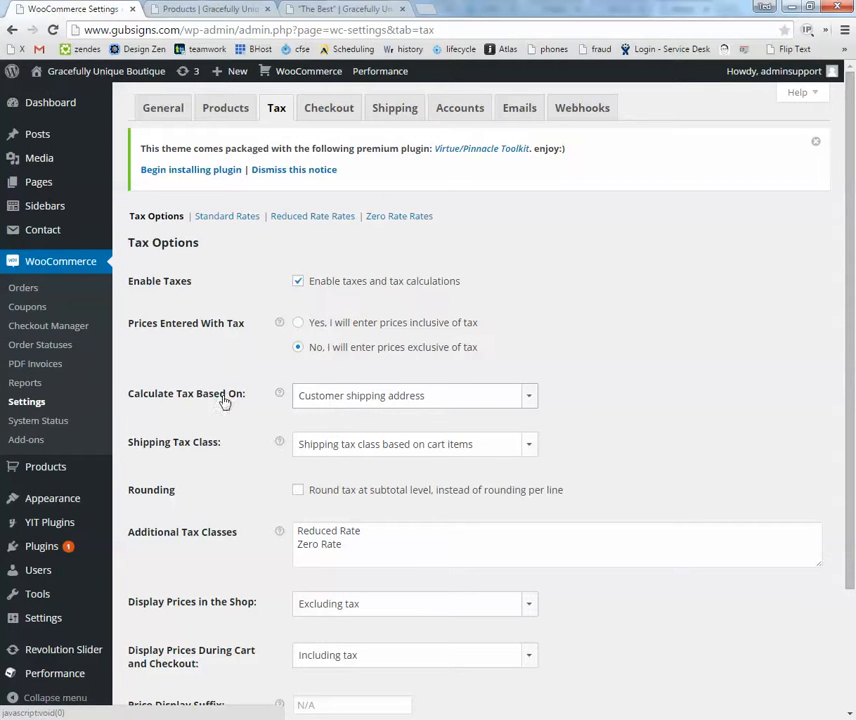
{"action": "left_click", "coordinate": [226, 216]}
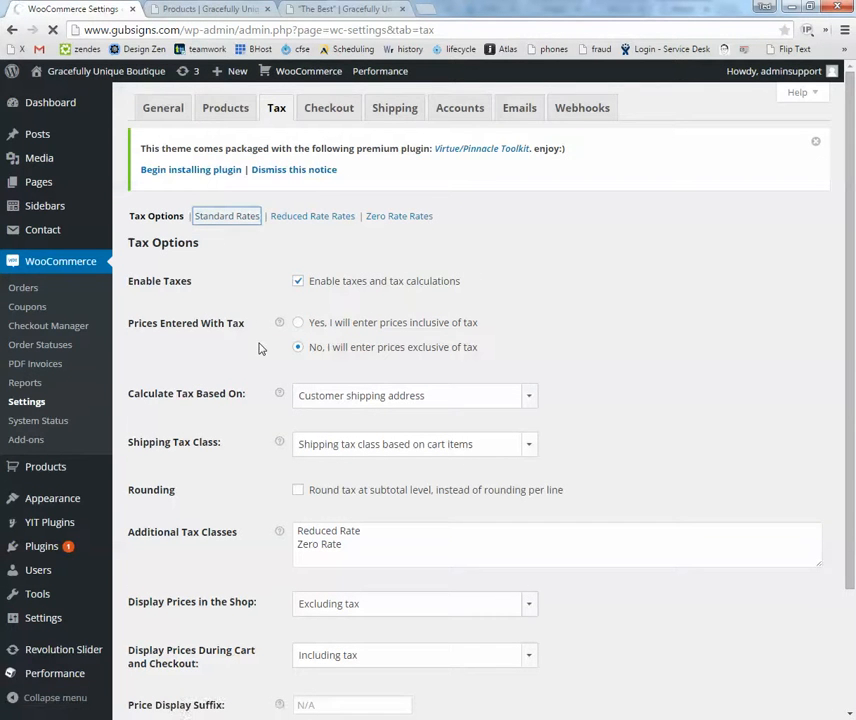
View the Standard Rates table showing the US Texas 8.2500% rate.
{"action": "left_click", "coordinate": [226, 215]}
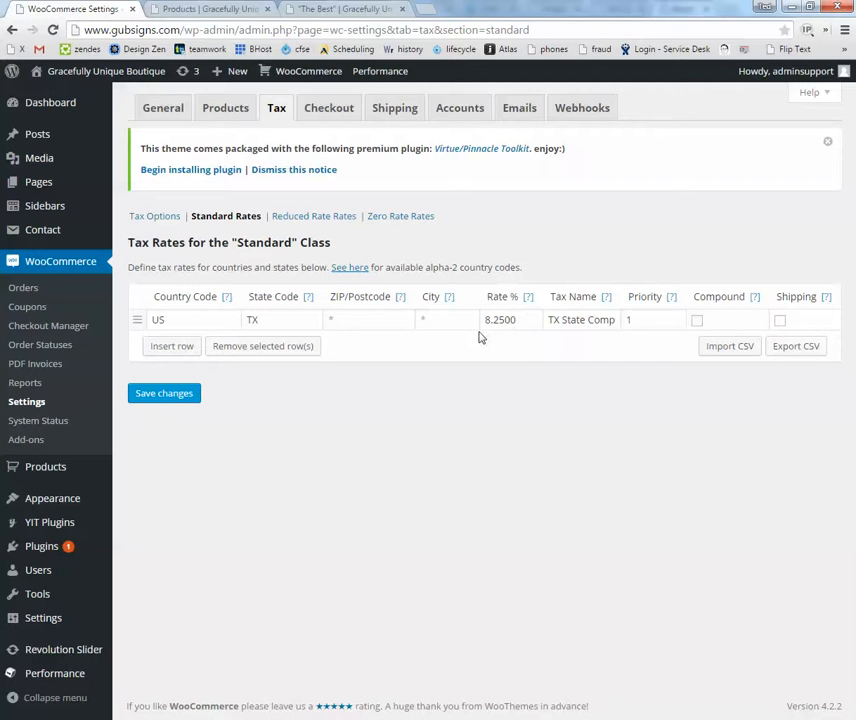
{"action": "mouse_move", "coordinate": [245, 438]}
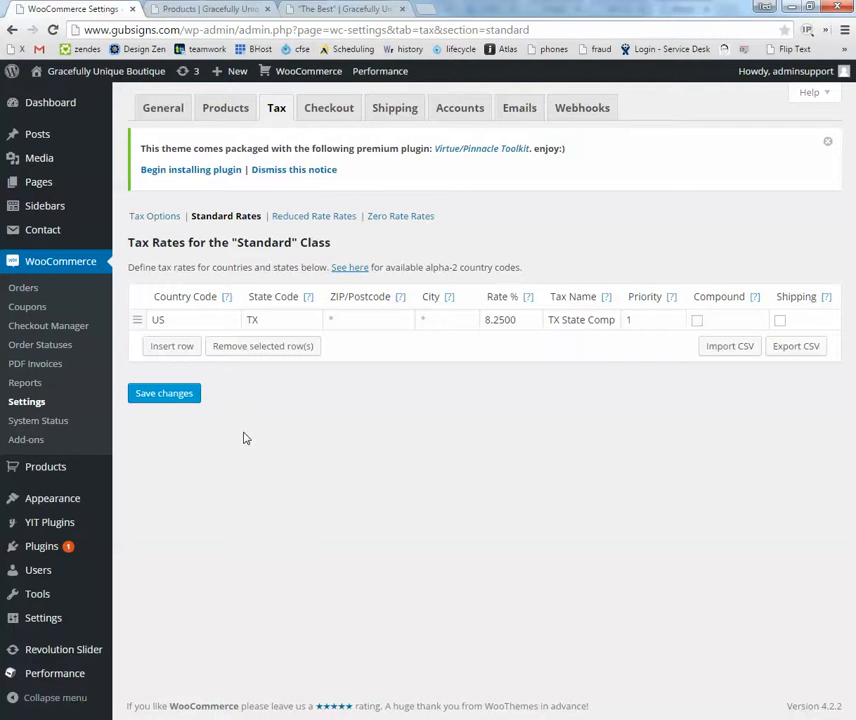
{"action": "mouse_move", "coordinate": [227, 463]}
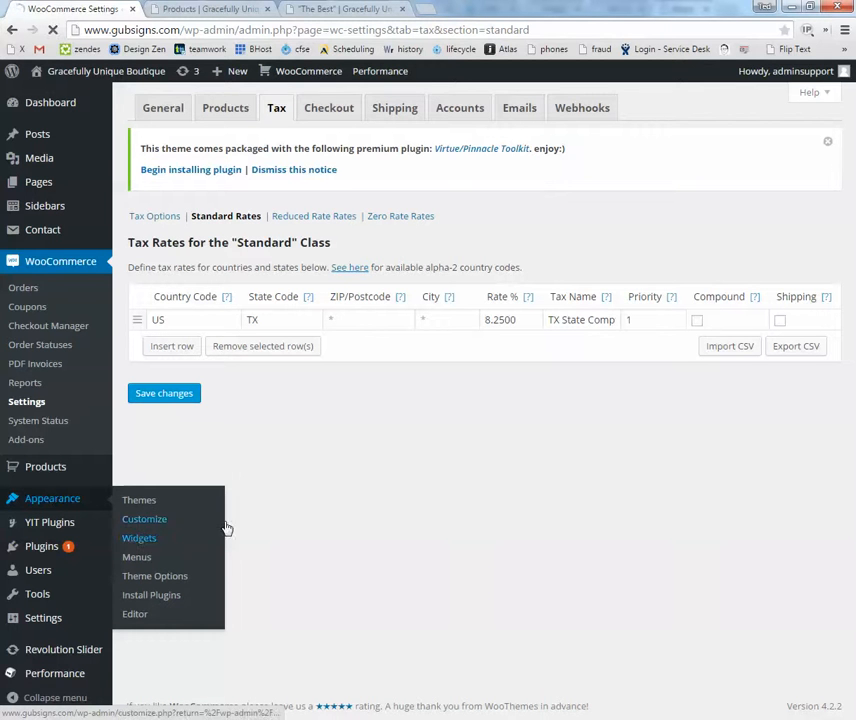
Open Appearance > Widgets with the Primary Sidebar and three footer column areas.
{"action": "left_click", "coordinate": [210, 9]}
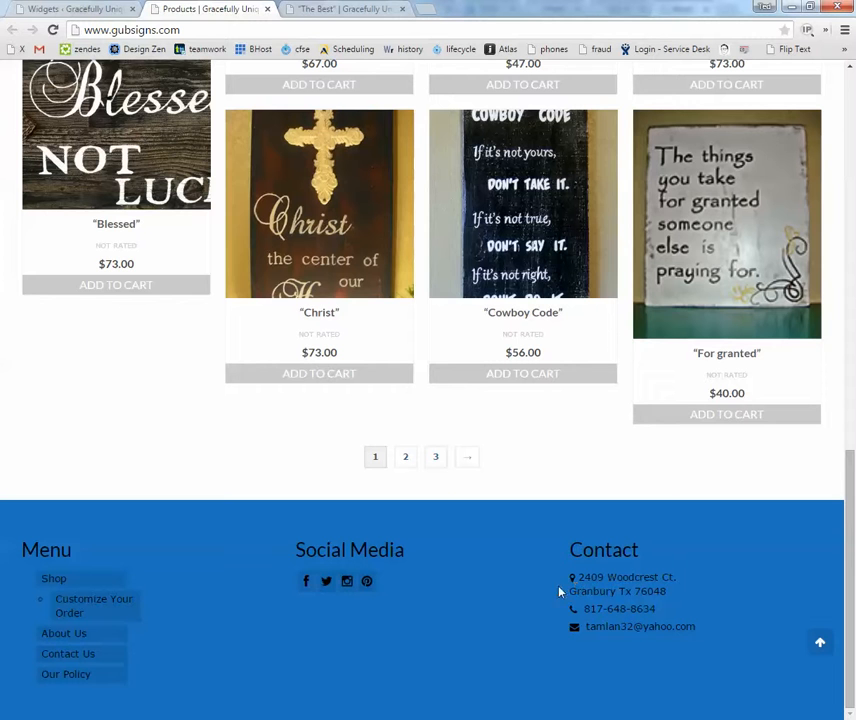
{"action": "mouse_move", "coordinate": [367, 581]}
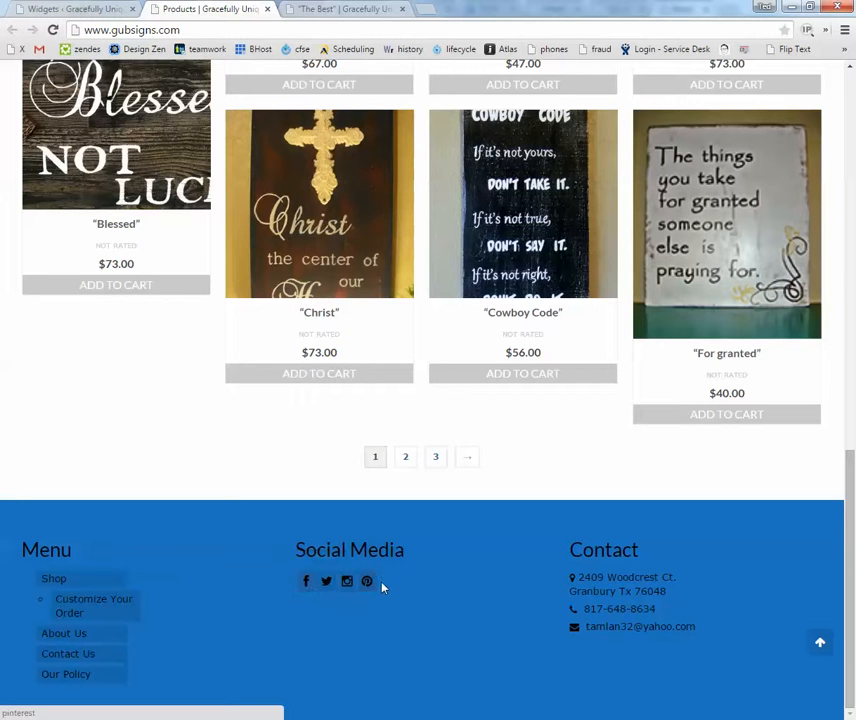
{"action": "left_click", "coordinate": [70, 9]}
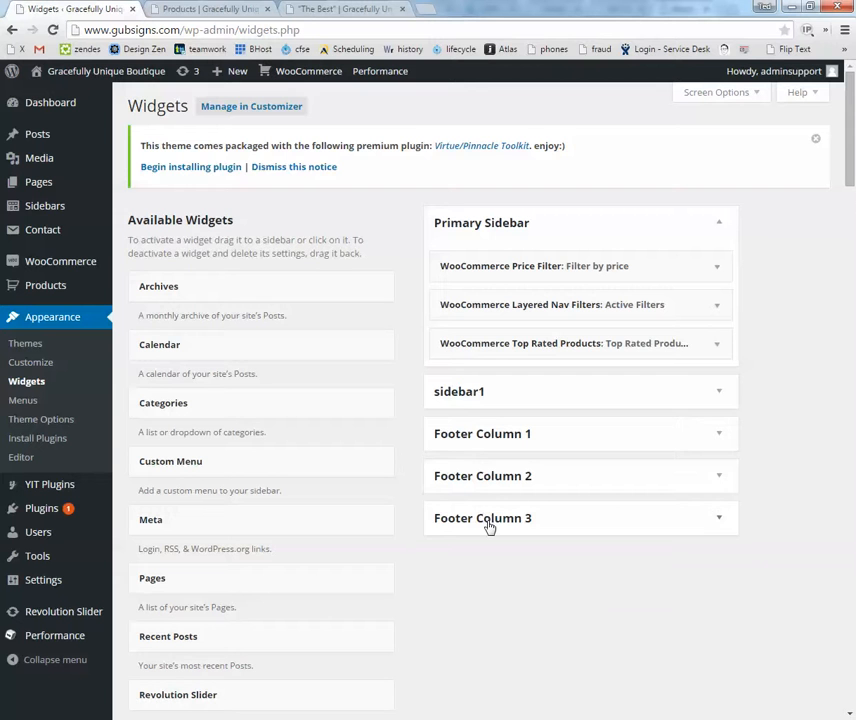
Edit the Facebook URL in Footer Column 2's Virtue: Social Links widget and save.
{"action": "left_click", "coordinate": [482, 518]}
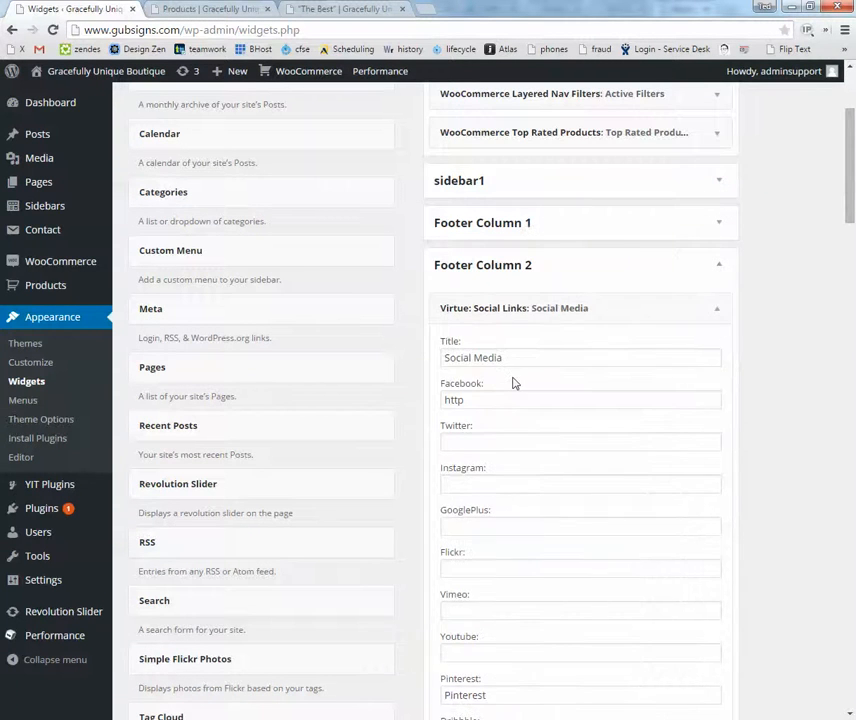
{"action": "scroll", "scroll_direction": "down", "scroll_amount": 3}
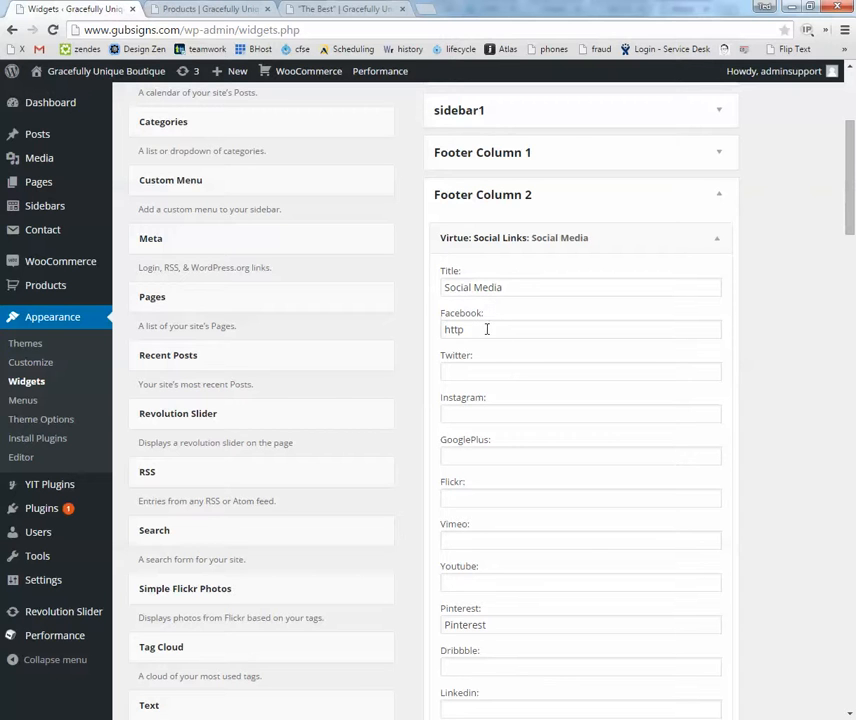
{"action": "left_click", "coordinate": [580, 329]}
{"action": "type", "text": "://facebook.com"}
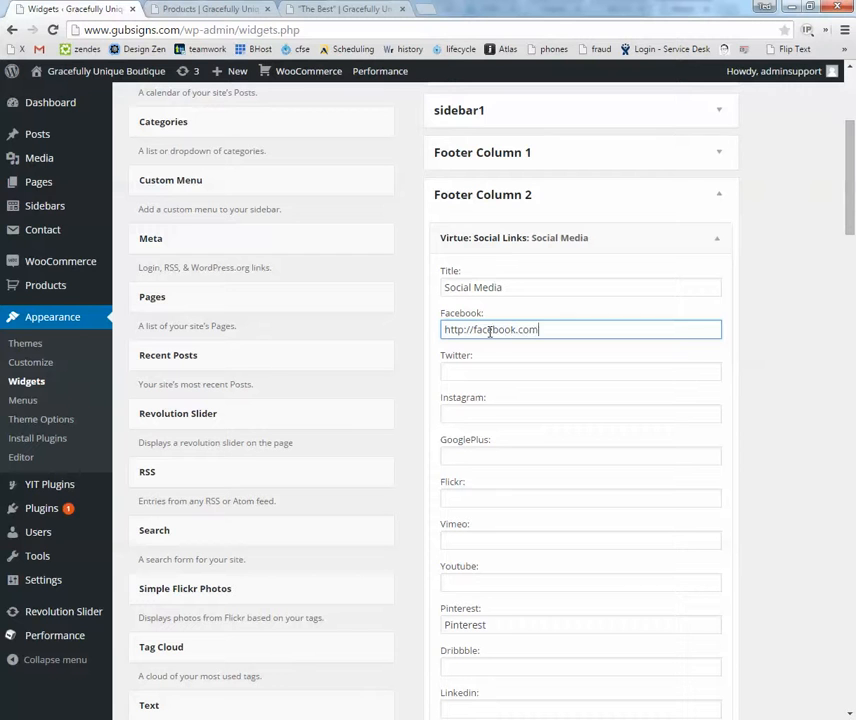
{"action": "type", "text": "/yourpa"}
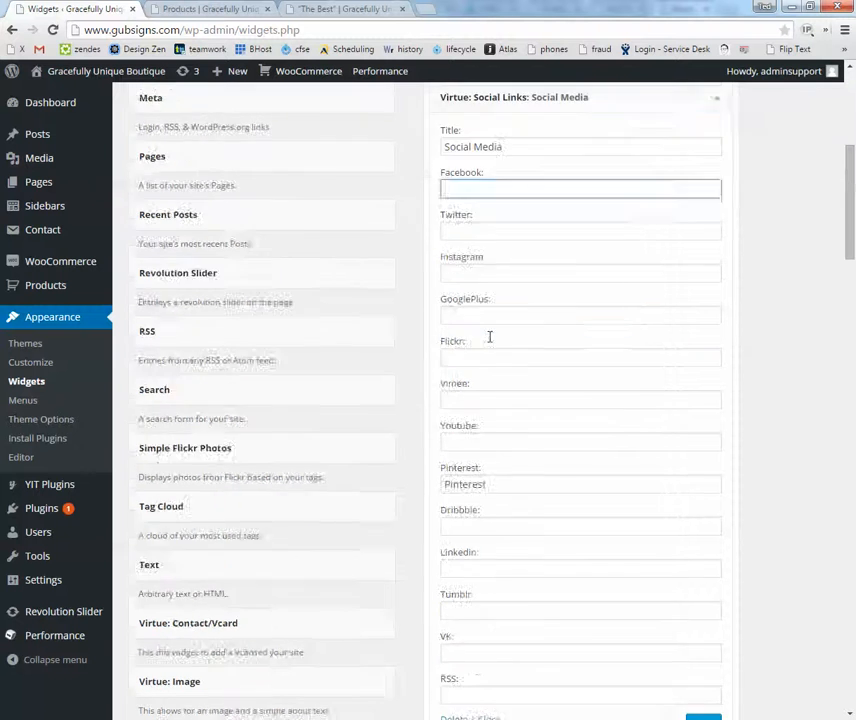
{"action": "scroll", "scroll_direction": "down", "scroll_amount": 3}
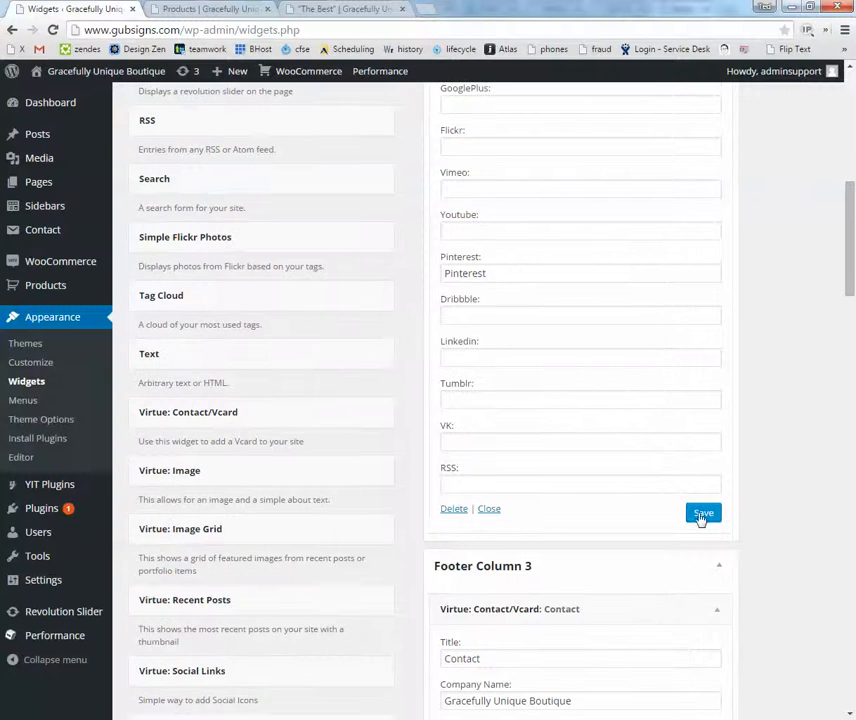
{"action": "left_click", "coordinate": [703, 513]}
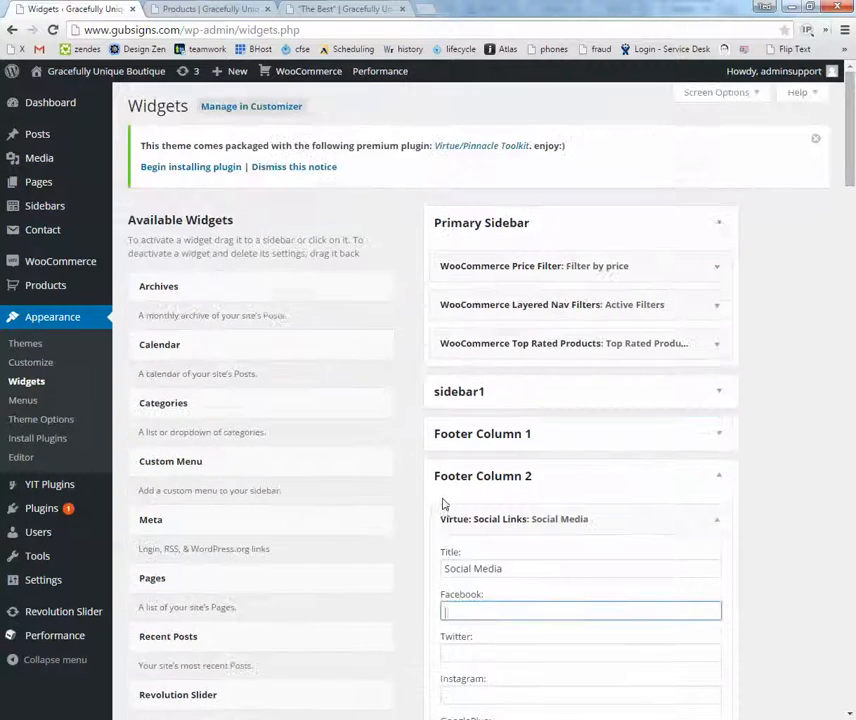
{"action": "mouse_move", "coordinate": [407, 484]}
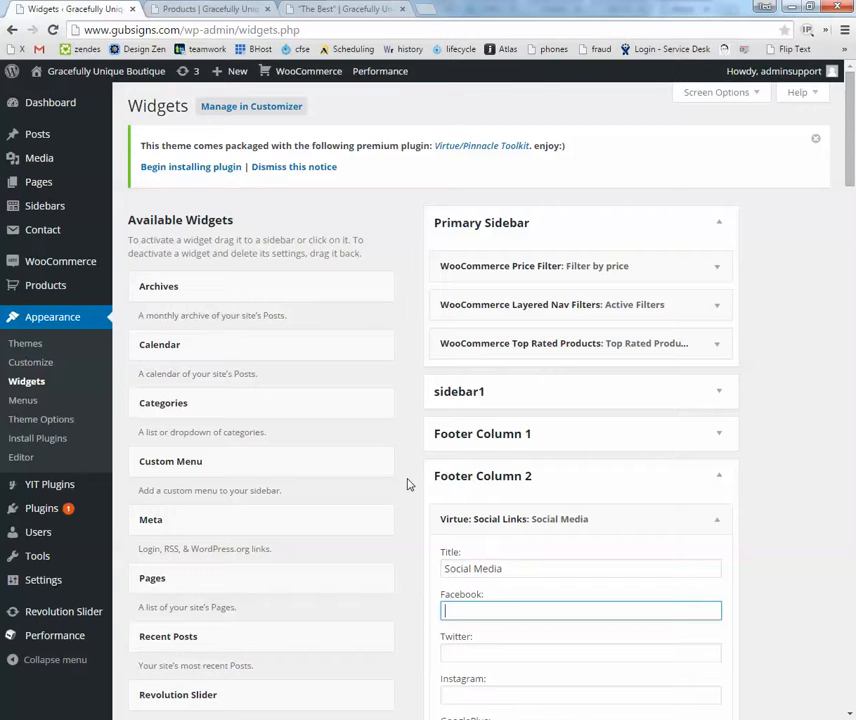